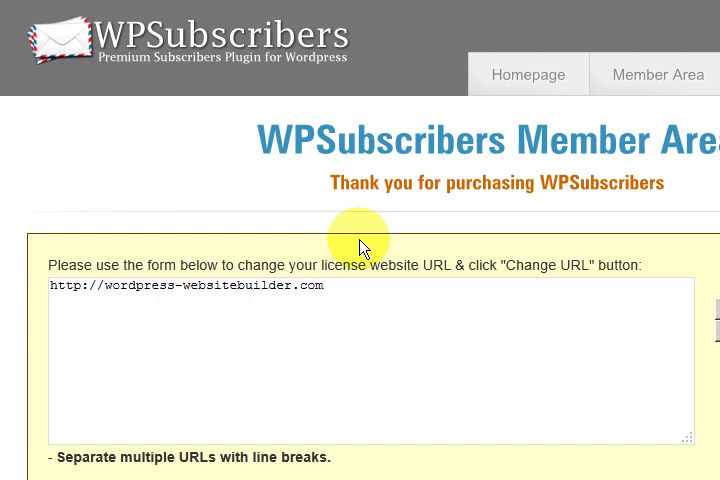
mouse_move(350, 195)
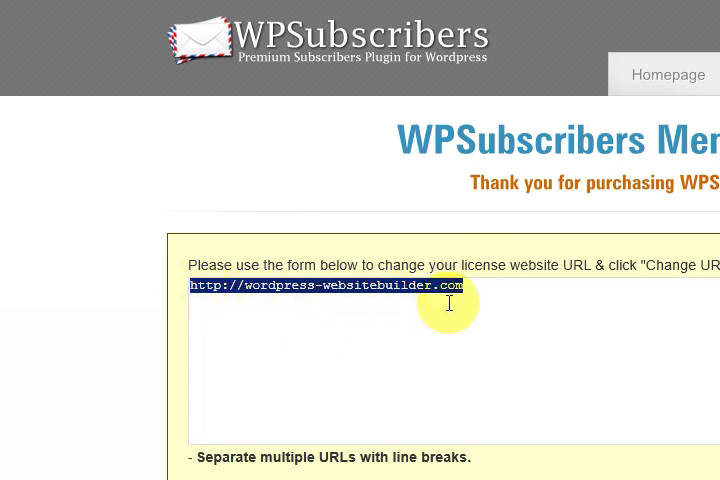
Step: Switch to the MailChimp account and open the mailing Lists page
scroll(down, 3)
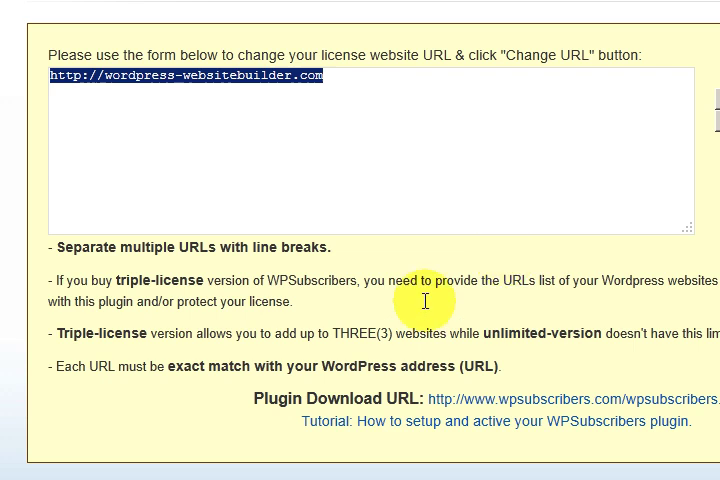
mouse_move(381, 139)
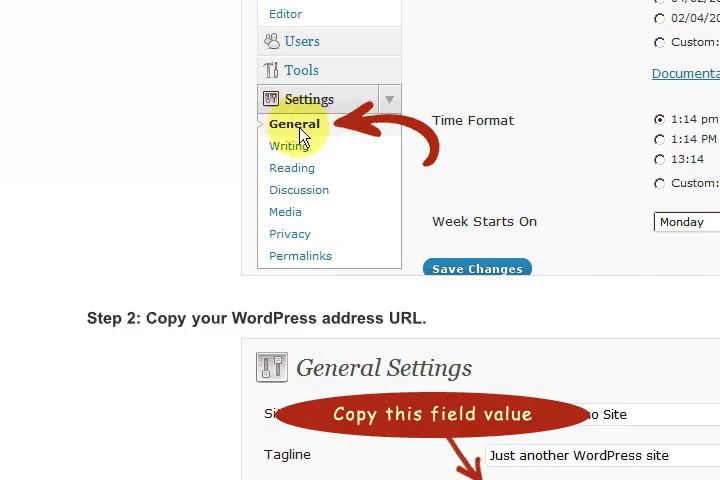
scroll(down, 3)
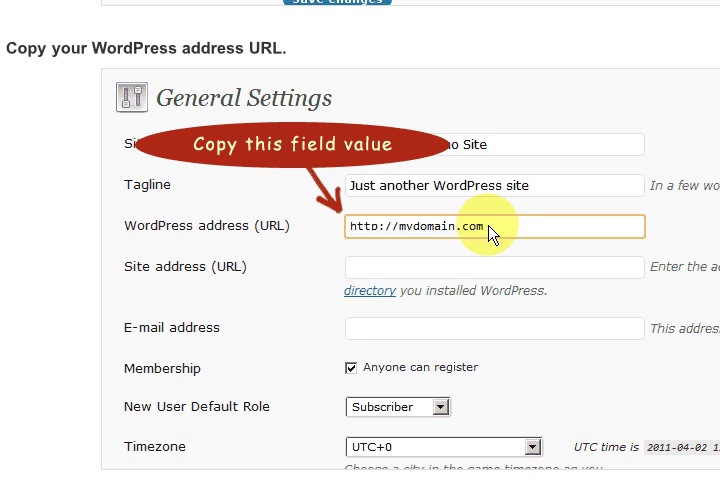
scroll(down, 3)
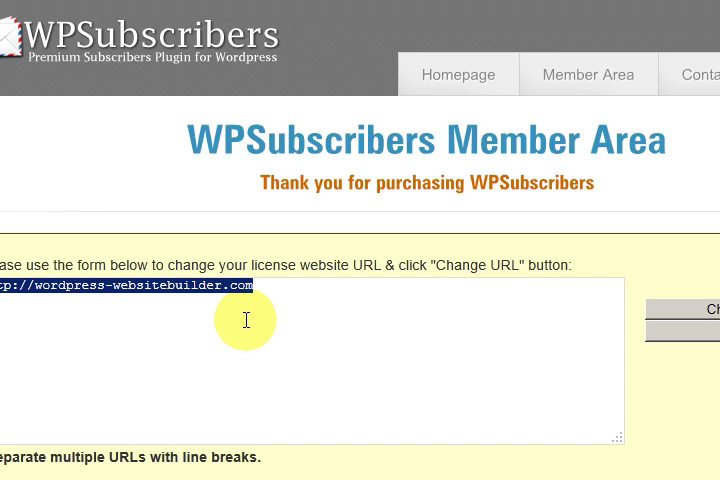
scroll(down, 3)
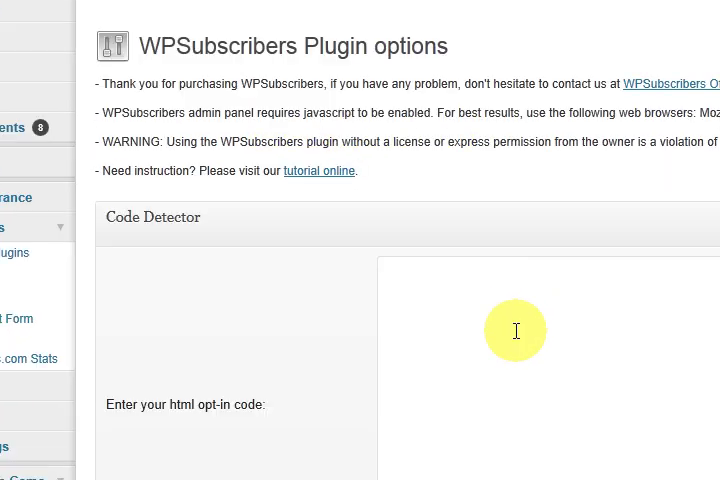
mouse_move(521, 330)
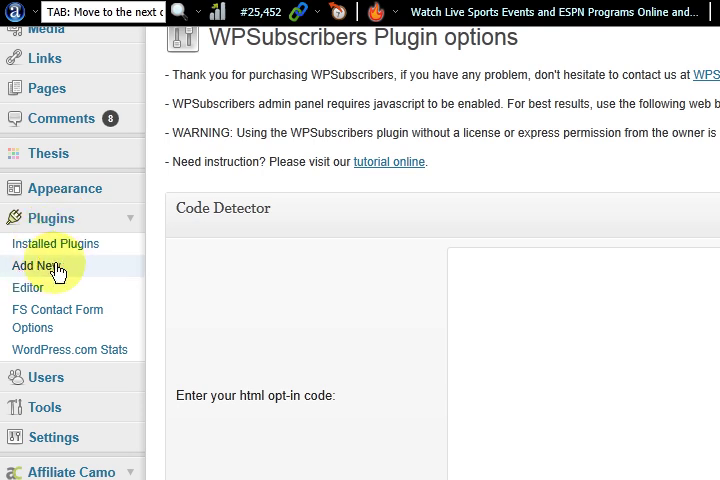
mouse_move(363, 250)
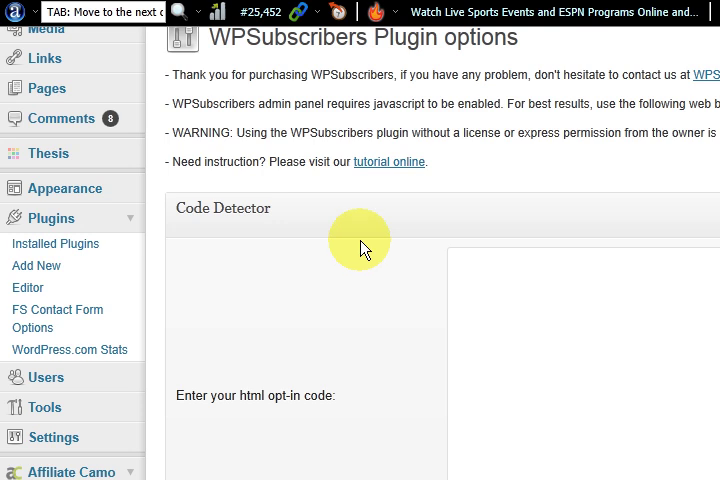
scroll(down, 3)
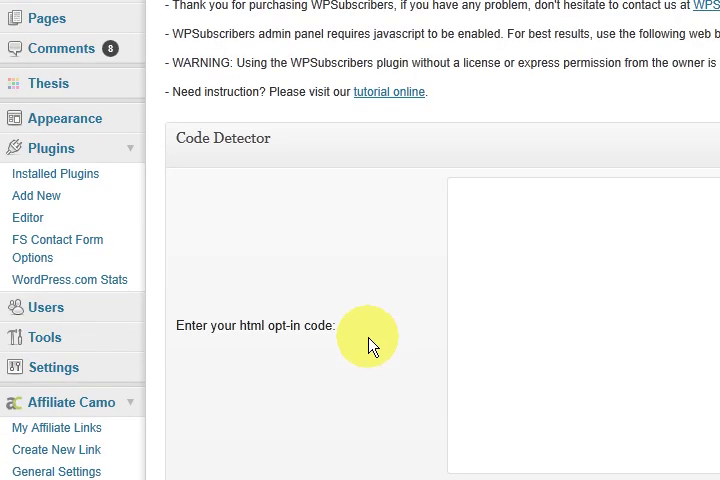
mouse_move(380, 328)
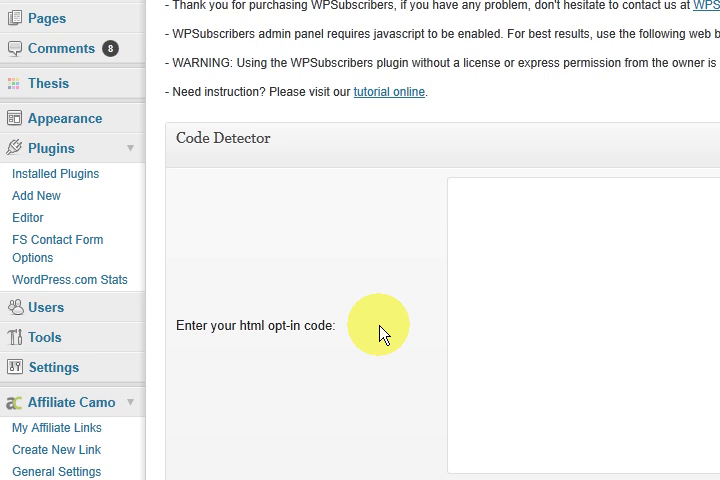
mouse_move(440, 345)
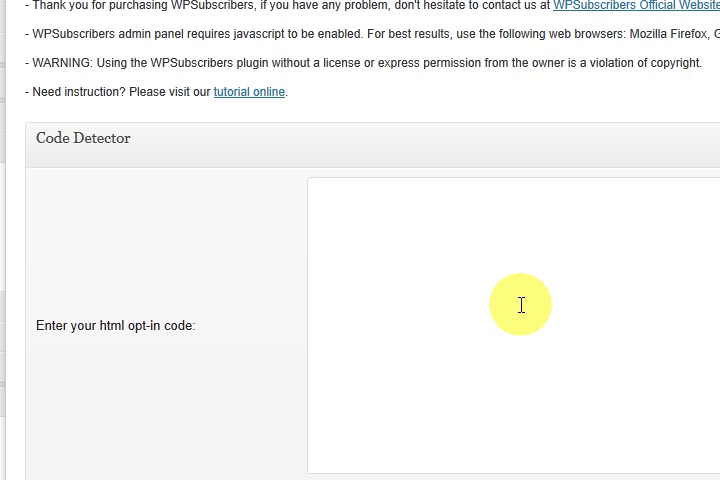
scroll(down, 3)
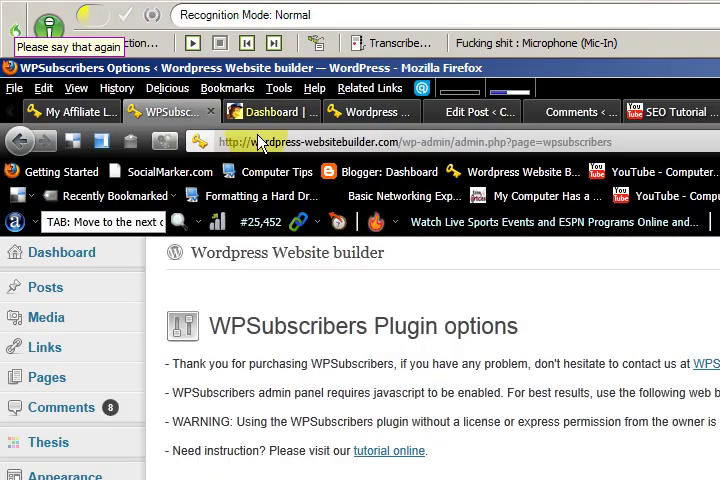
click(265, 111)
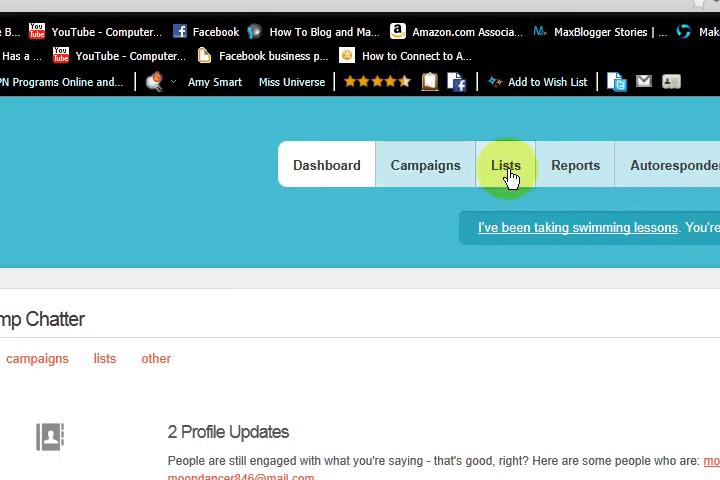
click(505, 165)
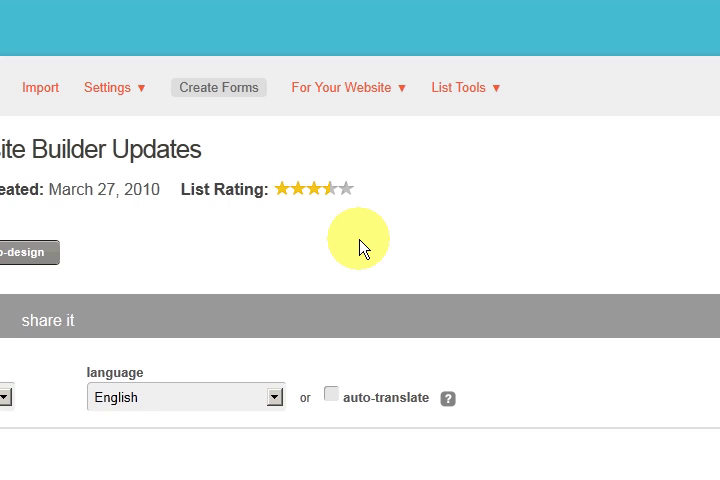
mouse_move(494, 162)
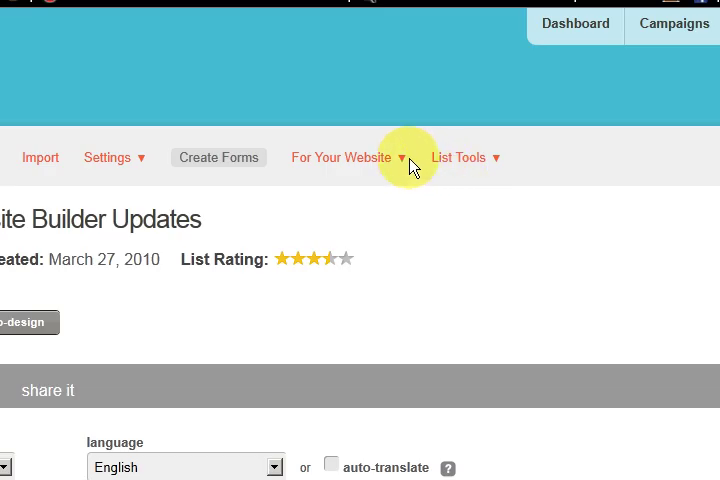
Step: Generate the signup form embed code for the Website Builder Updates list
click(340, 157)
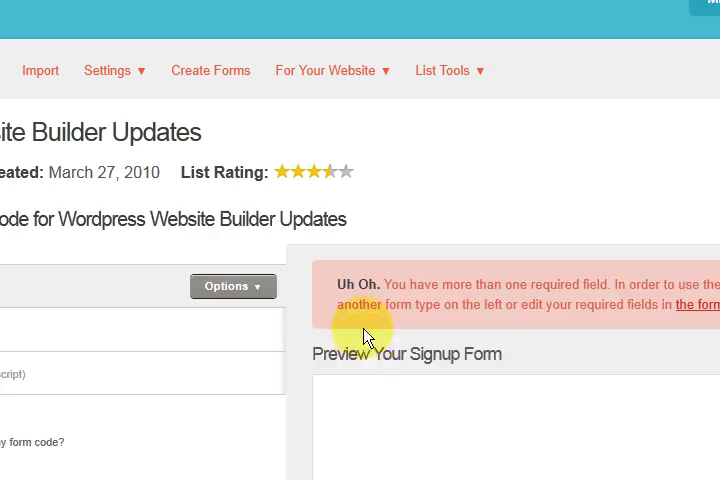
scroll(down, 3)
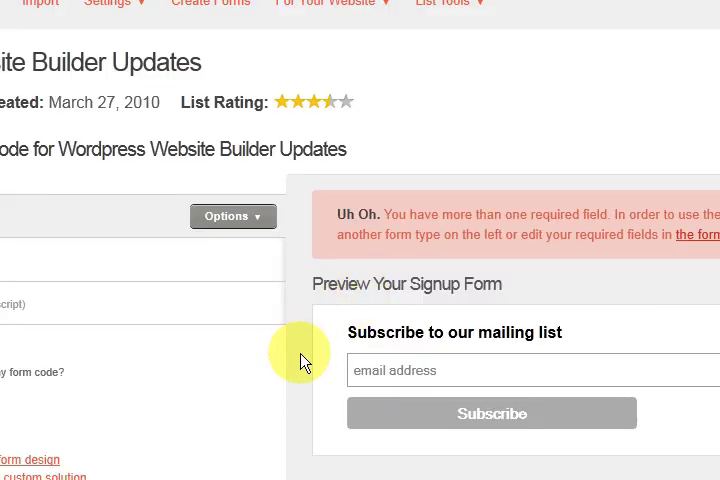
scroll(down, 3)
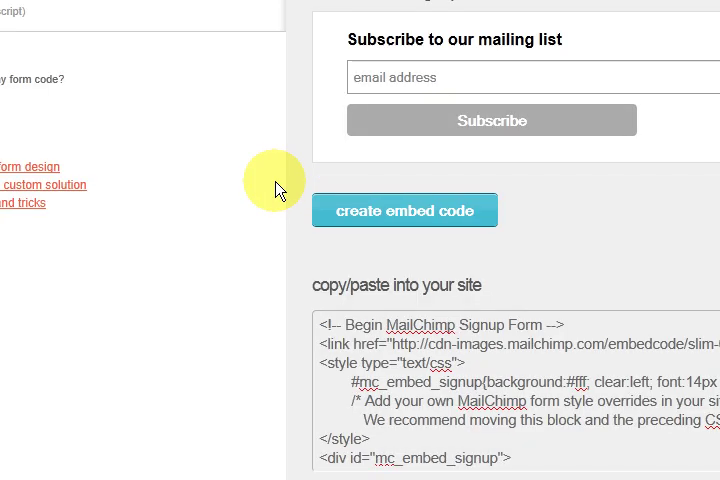
mouse_move(312, 132)
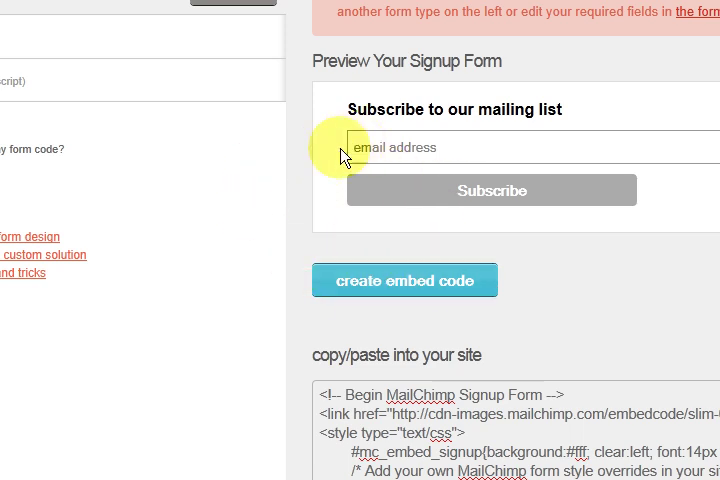
scroll(down, 3)
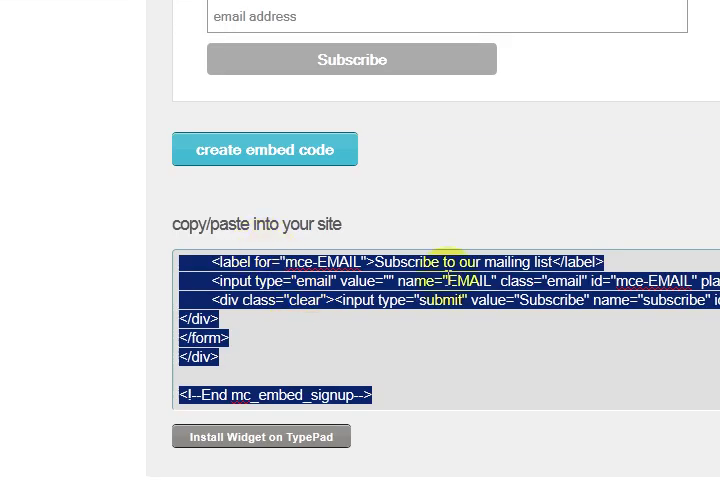
scroll(down, 3)
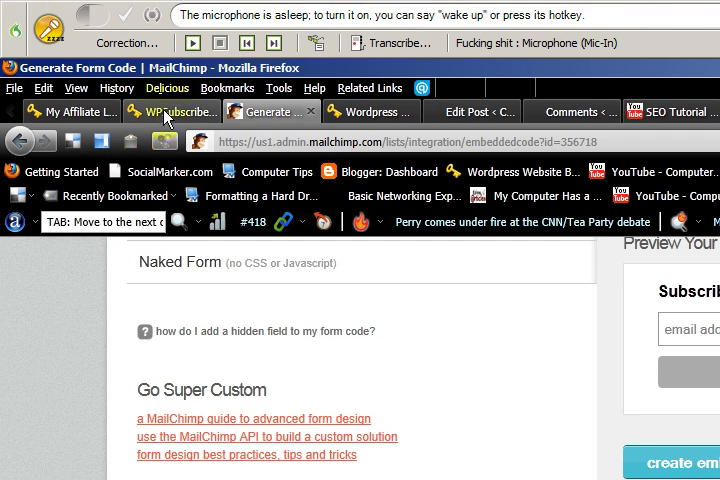
Step: Paste the MailChimp code into the WPSubscribers opt-in box and detect its form action URL
click(180, 111)
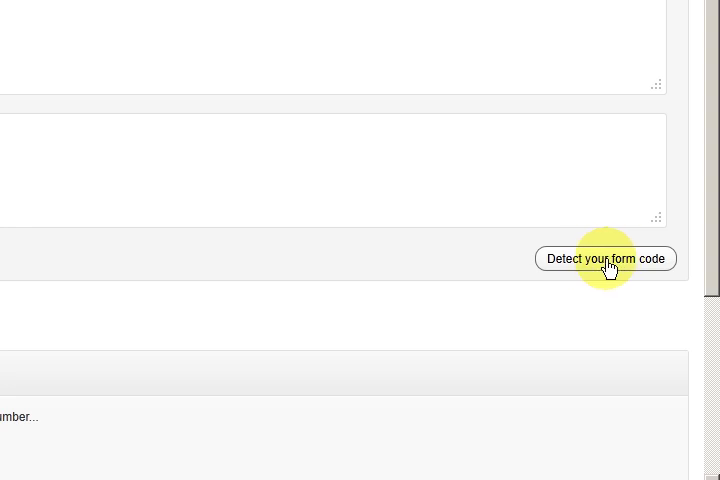
click(605, 259)
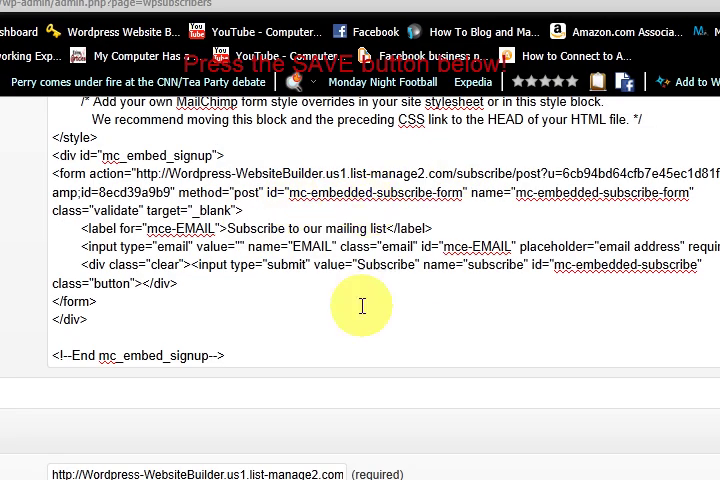
scroll(down, 3)
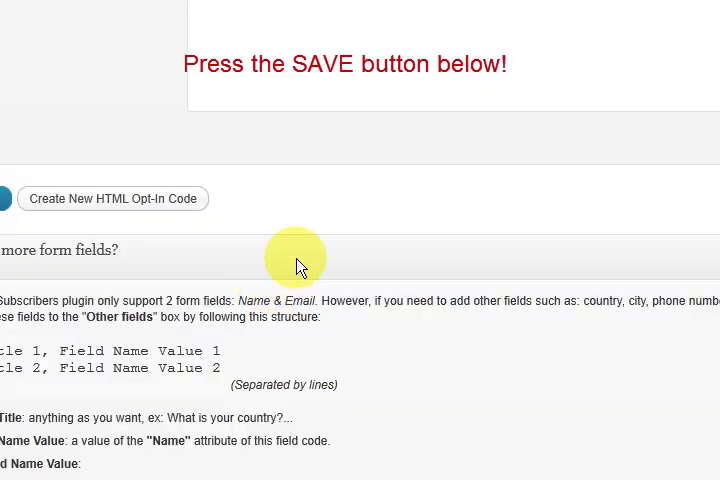
scroll(down, 3)
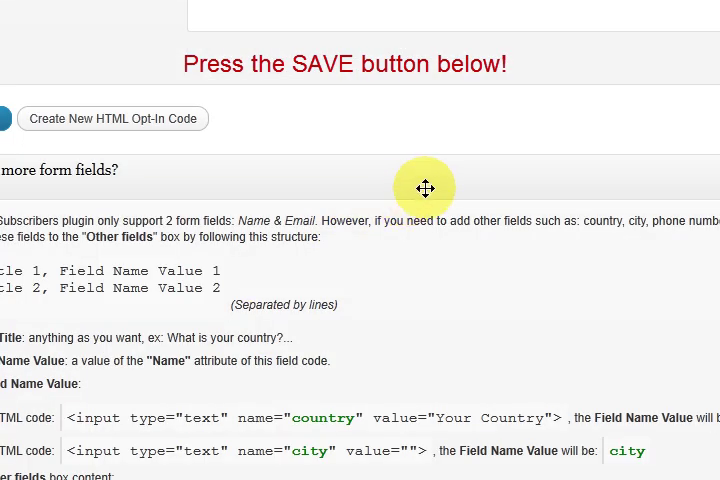
scroll(down, 3)
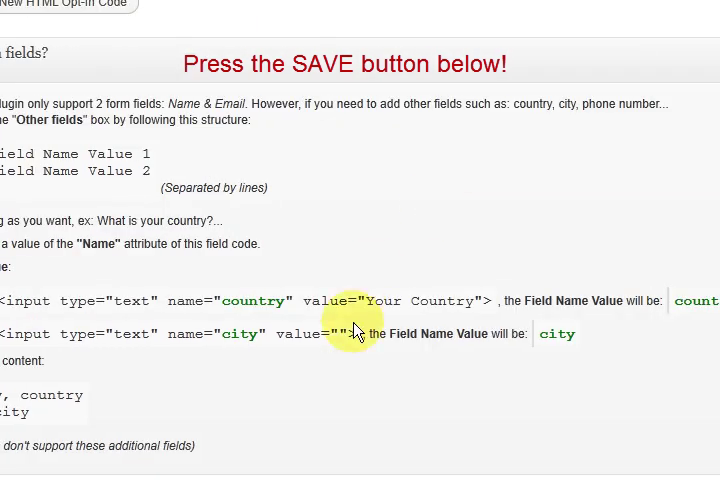
click(192, 113)
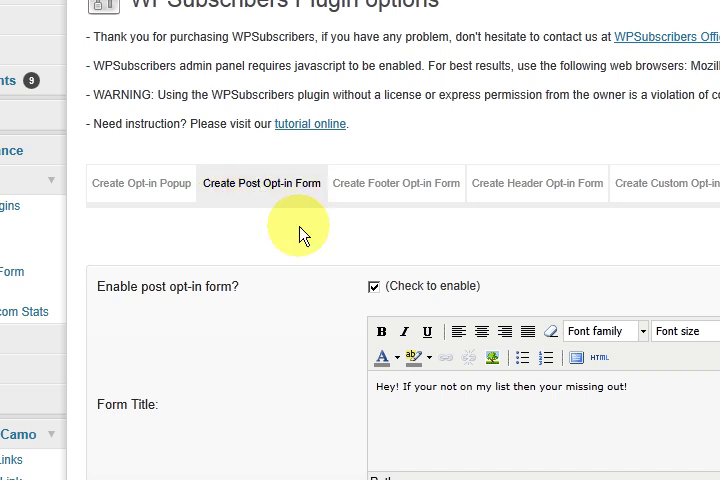
scroll(down, 3)
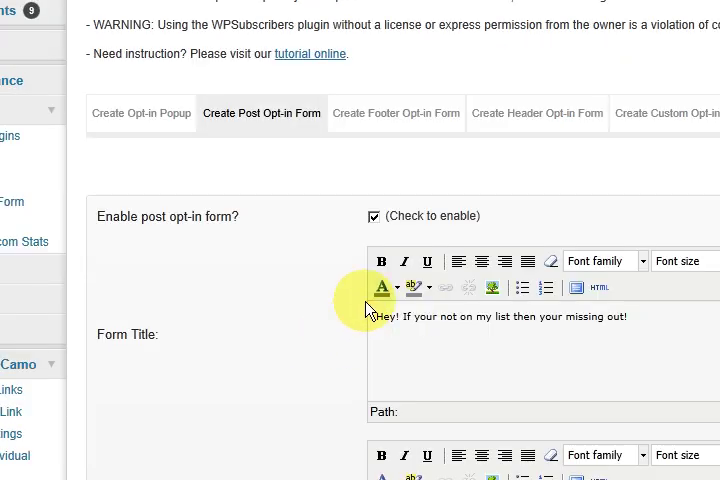
mouse_move(497, 230)
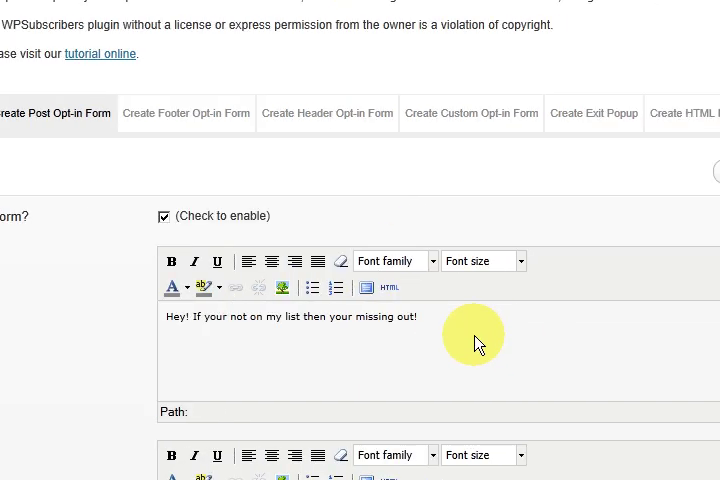
scroll(down, 3)
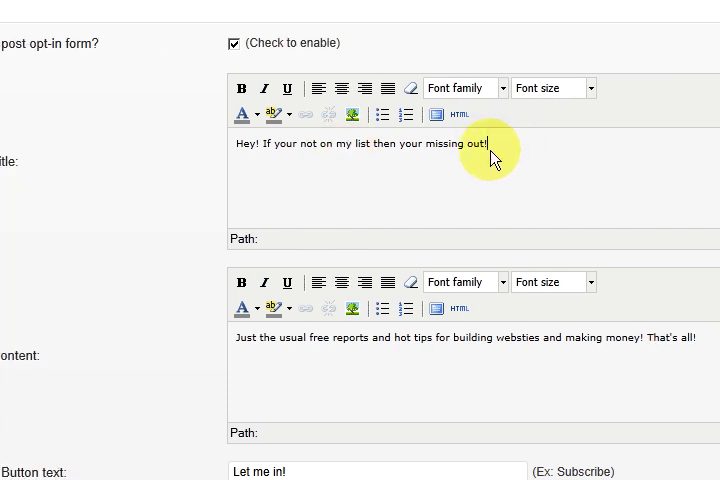
scroll(down, 3)
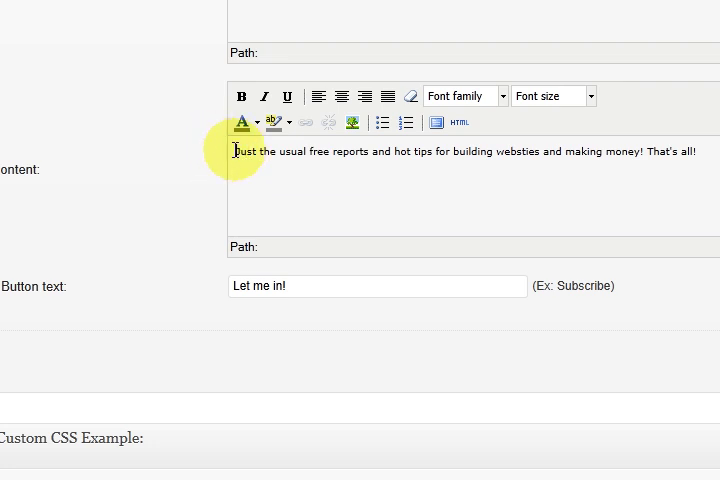
mouse_move(351, 122)
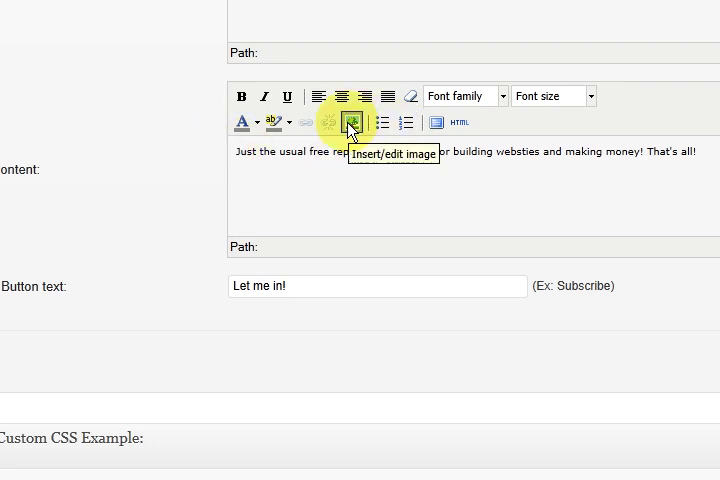
click(350, 122)
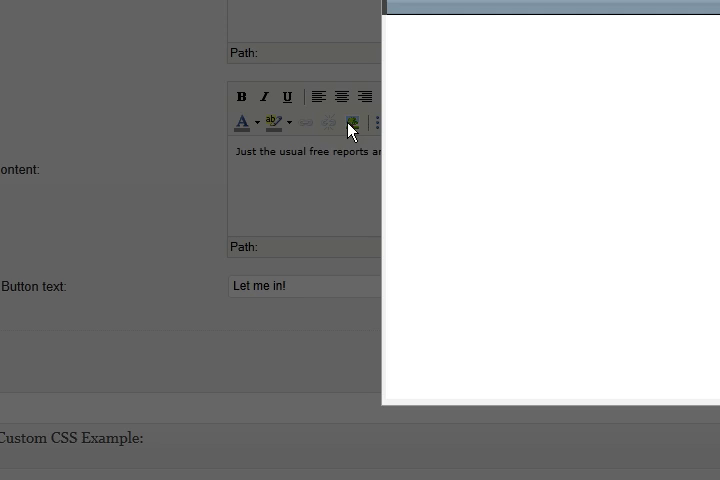
click(351, 122)
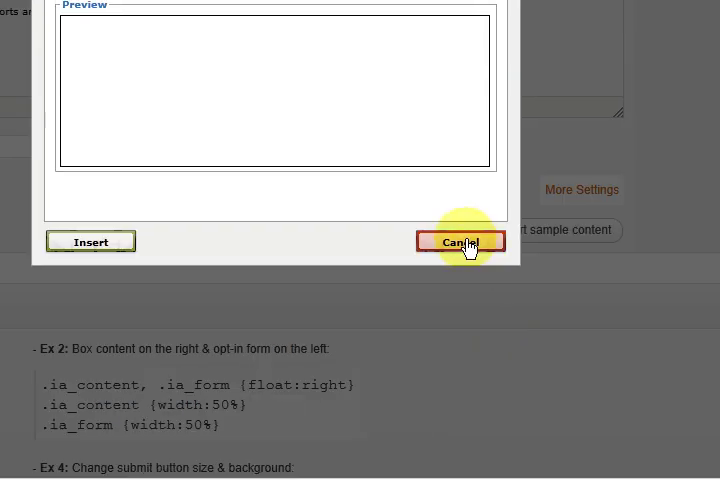
click(461, 242)
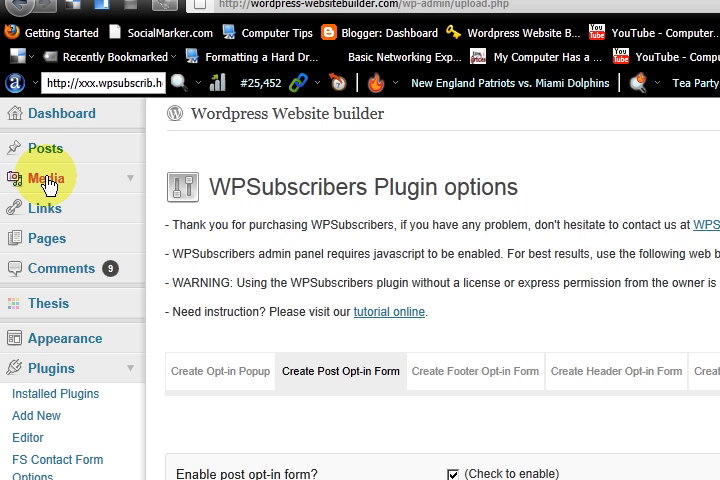
Step: Copy the blogging timetable image's File URL from the Media Library edit page
click(40, 177)
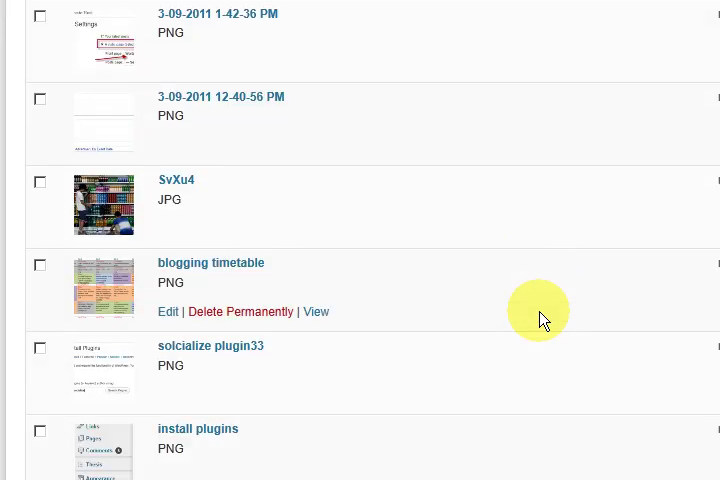
scroll(down, 3)
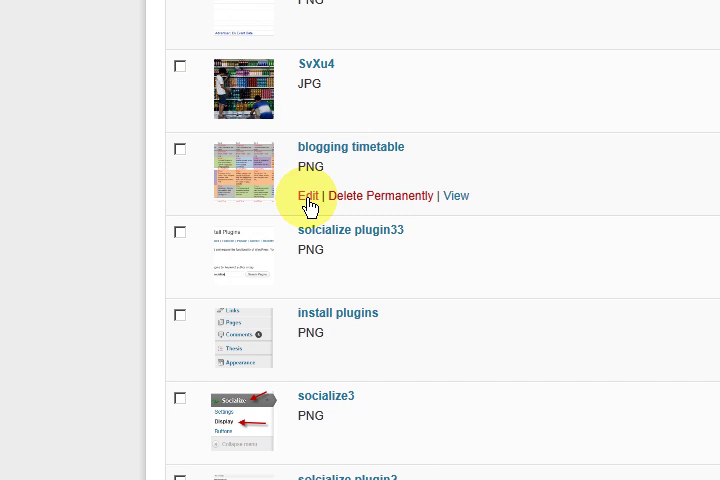
click(308, 195)
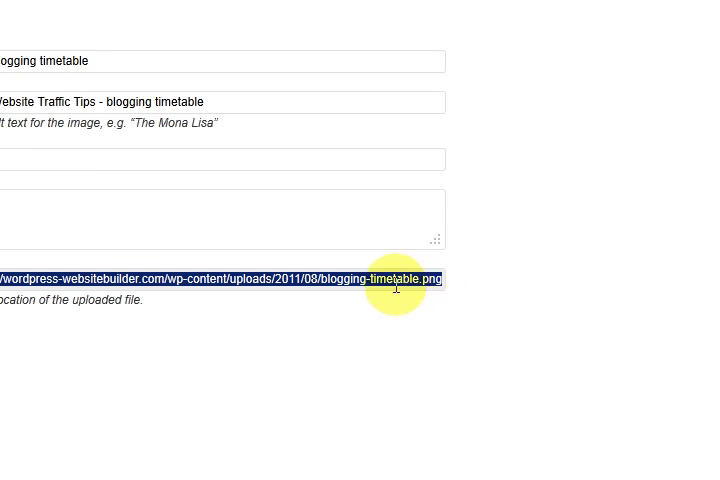
right_click(400, 290)
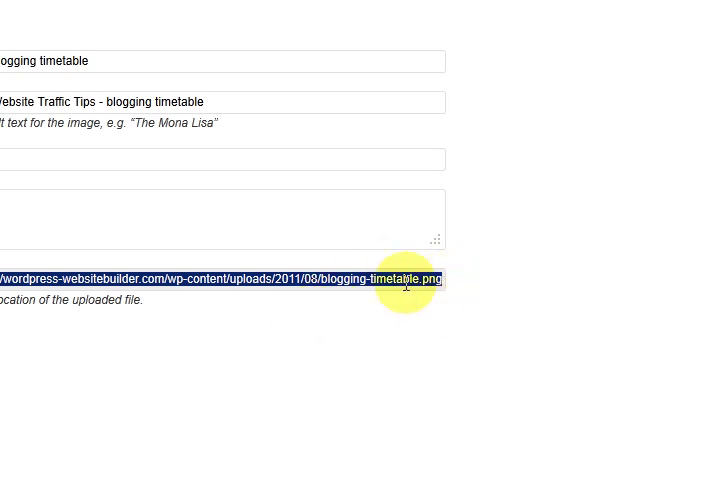
click(217, 275)
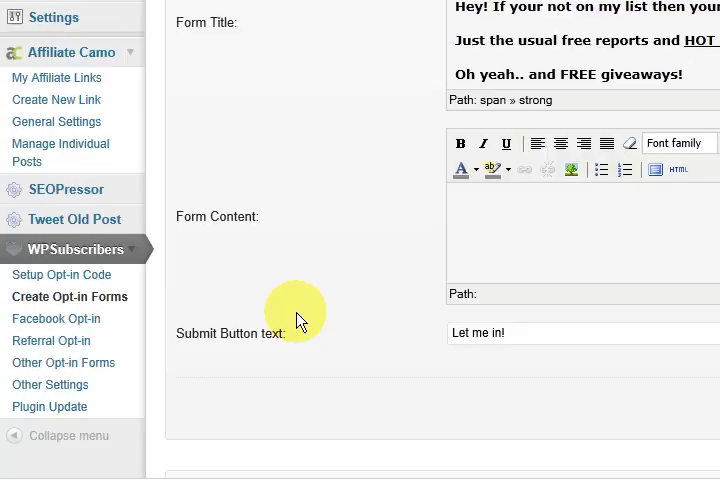
mouse_move(217, 363)
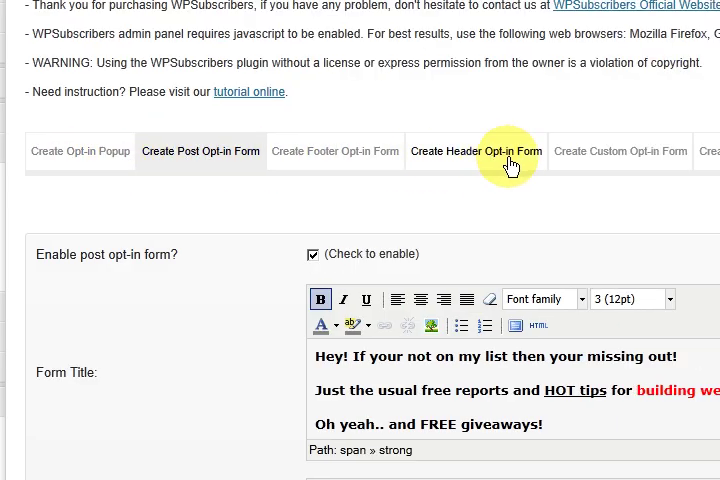
mouse_move(230, 151)
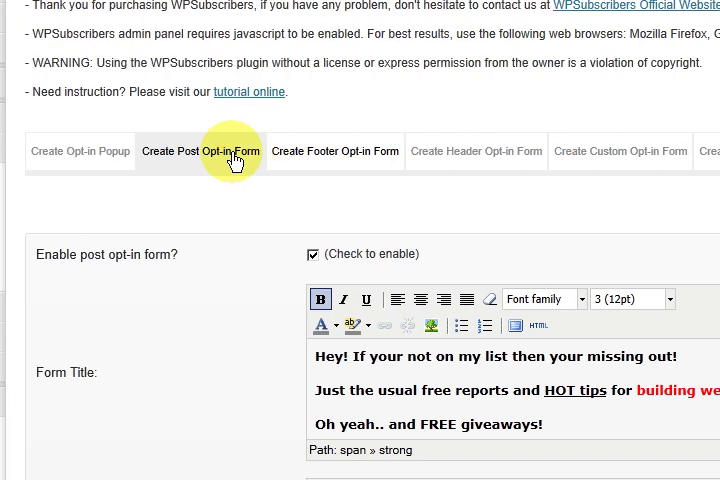
Step: Review the Create Post Opt-in Form tab with the three-line title in its editor
scroll(down, 3)
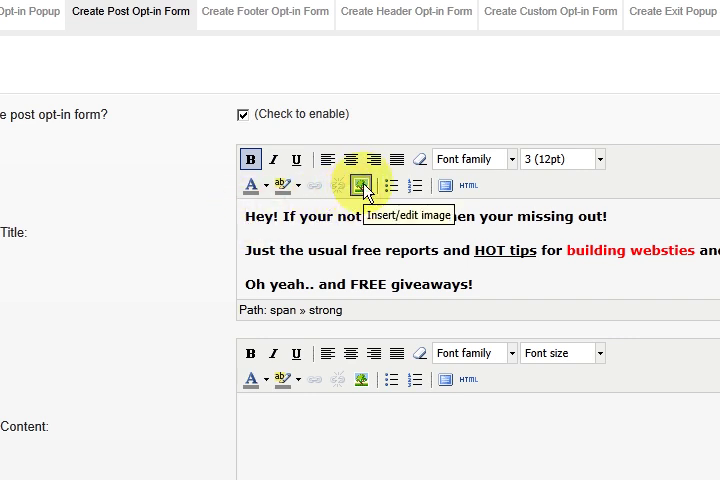
Step: Insert the copied image URL into the title, left-aligned at 200×300 pixels
click(362, 185)
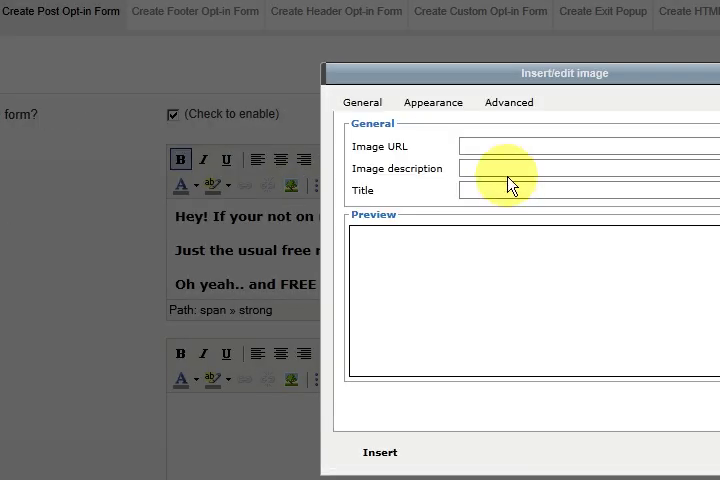
right_click(510, 180)
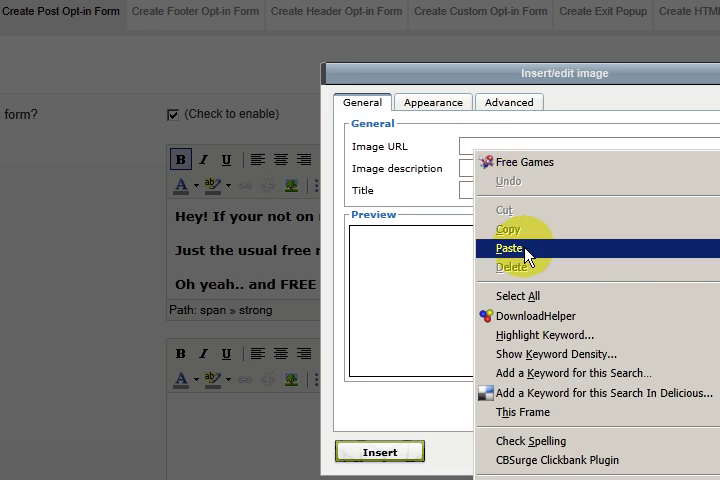
click(510, 247)
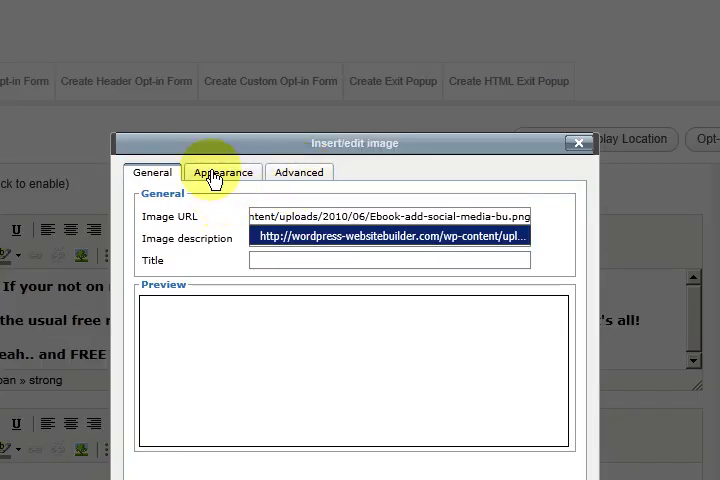
click(223, 172)
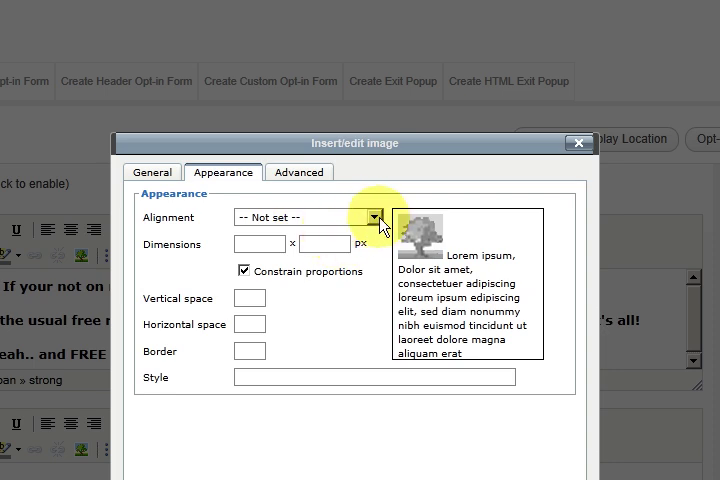
click(375, 217)
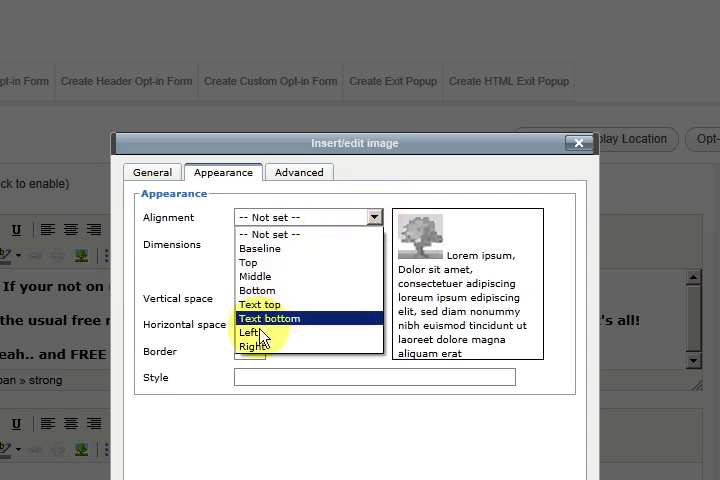
click(241, 331)
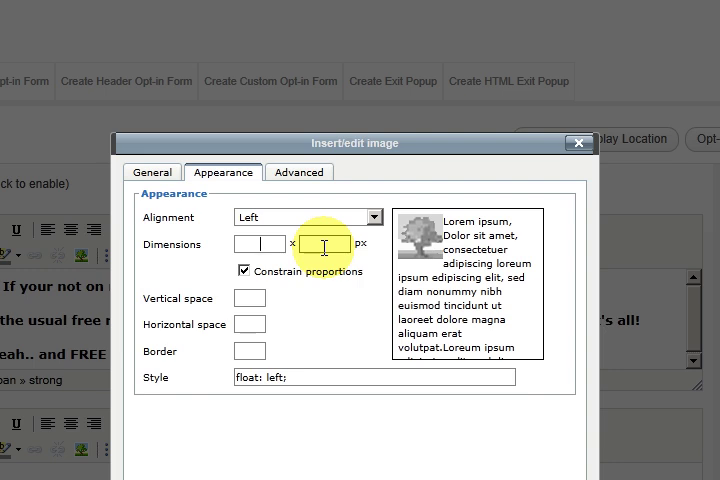
text(200)
click(324, 244)
text(300)
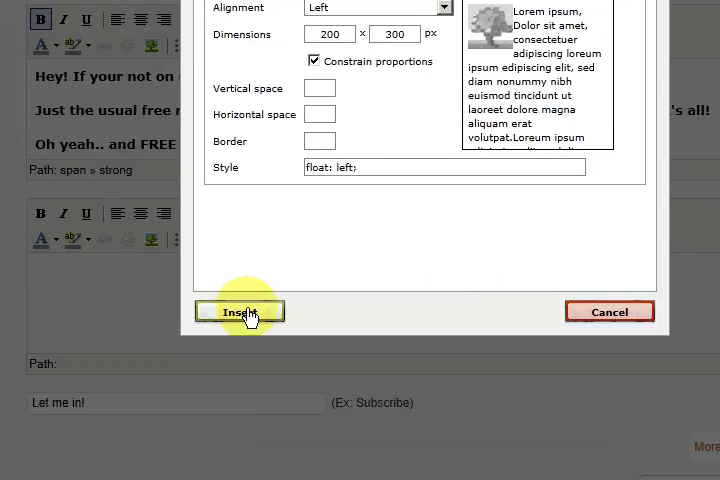
click(240, 311)
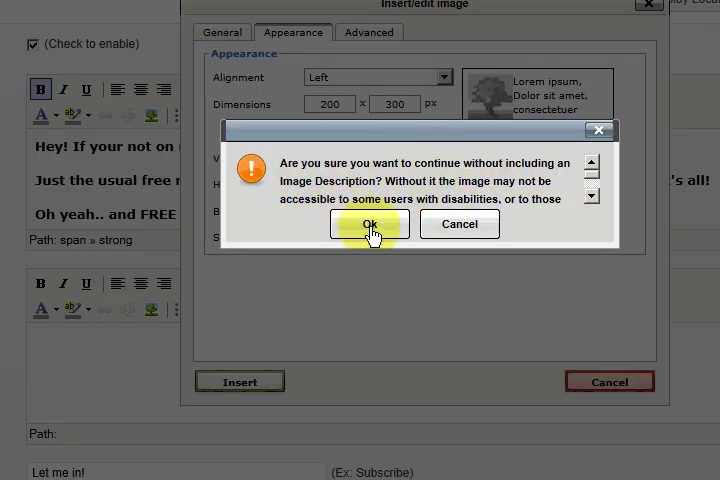
click(371, 223)
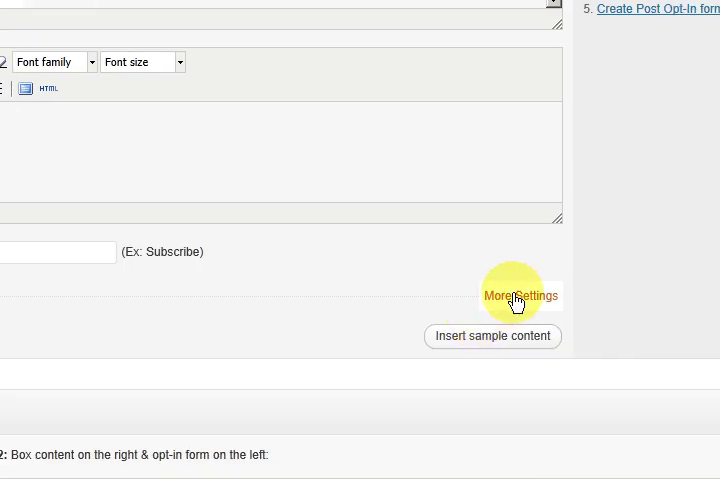
Step: Expand the additional settings, choose the HTML opt-in code, and set Form Location to Post Bottom
click(521, 295)
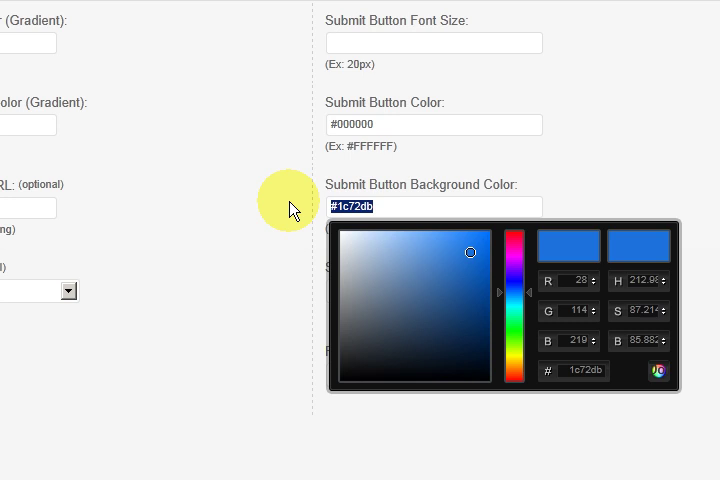
scroll(down, 3)
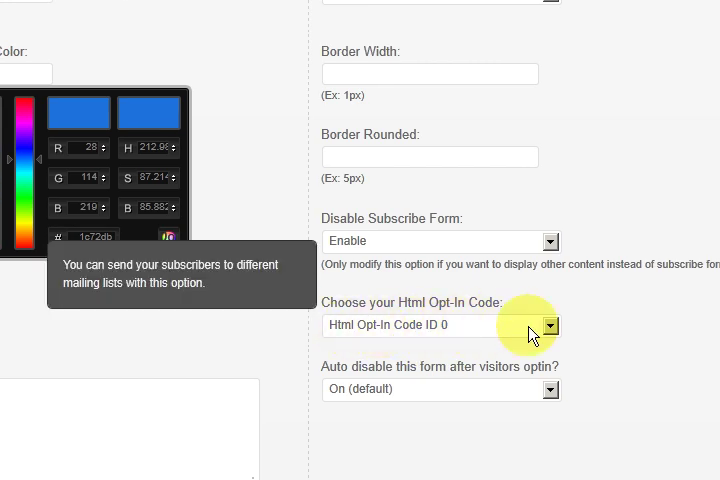
click(550, 324)
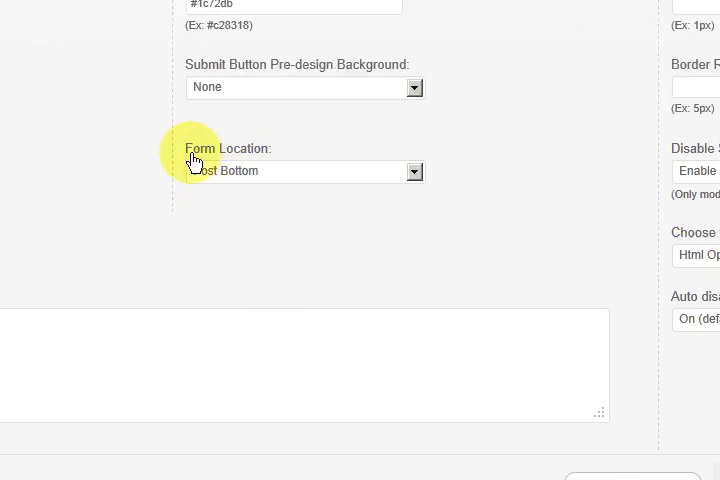
click(414, 171)
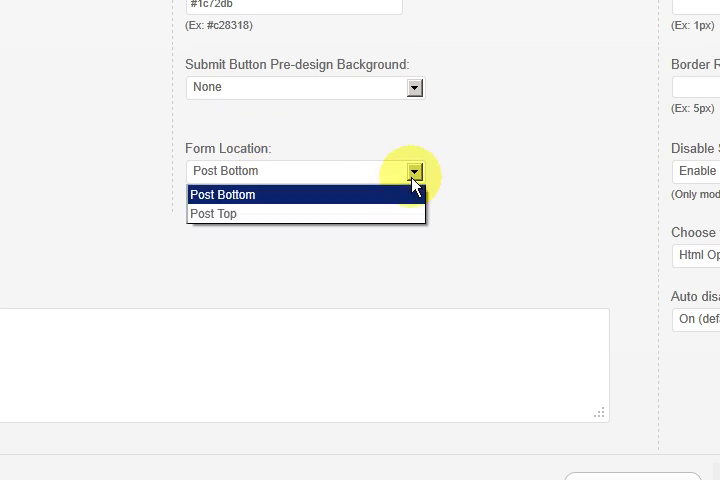
click(222, 194)
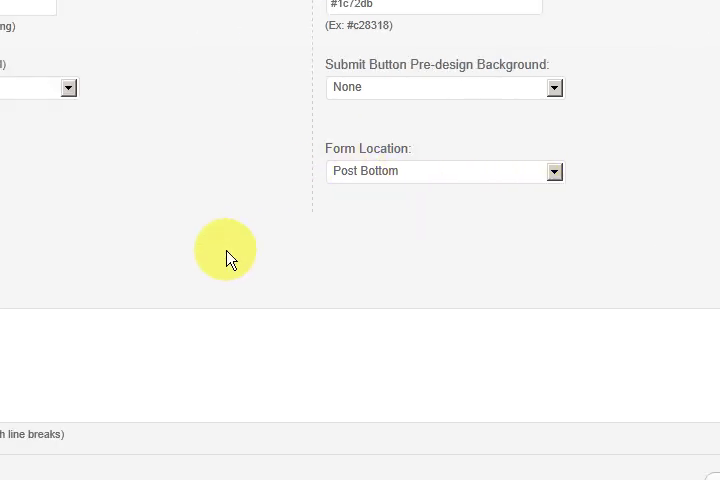
scroll(up, 3)
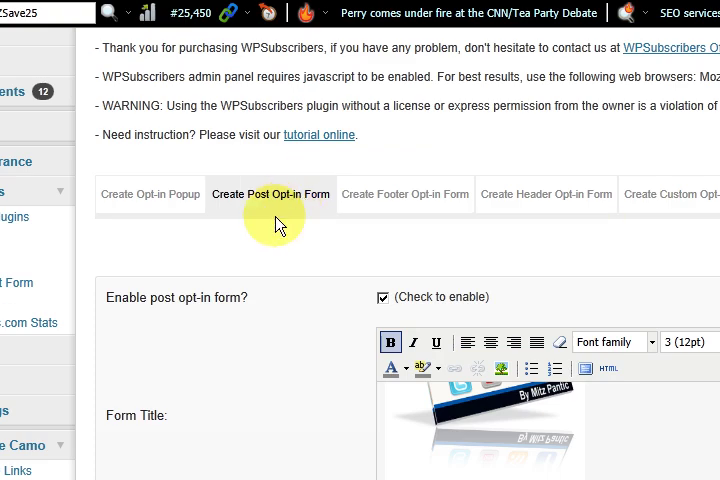
Step: Scroll to the end of the options page past the Custom CSS examples
scroll(down, 3)
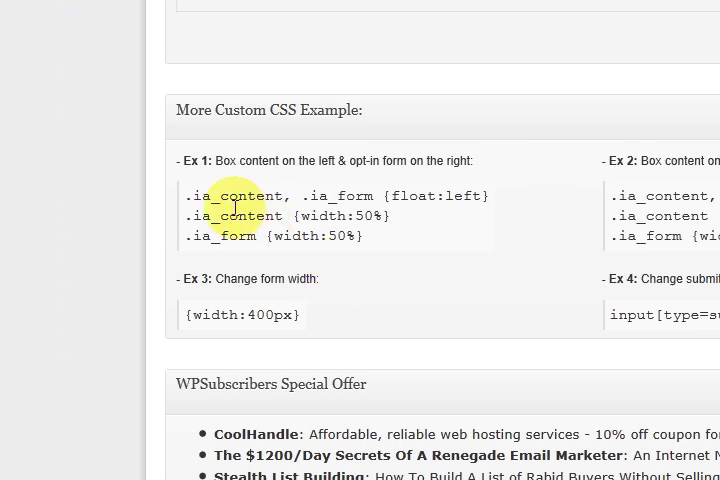
scroll(right, 3)
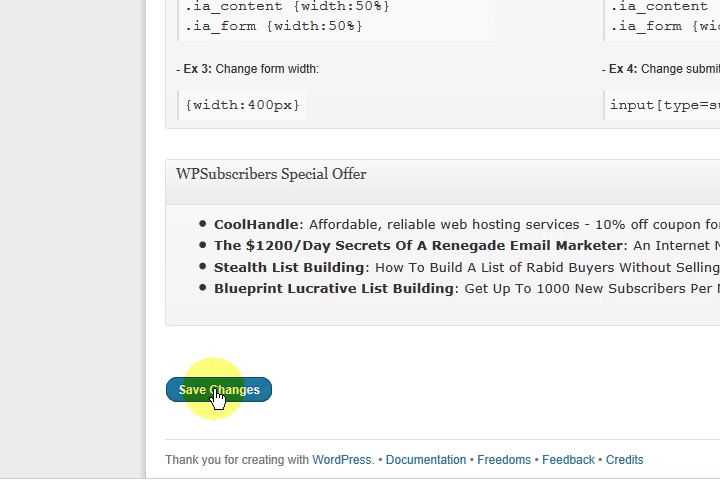
mouse_move(465, 252)
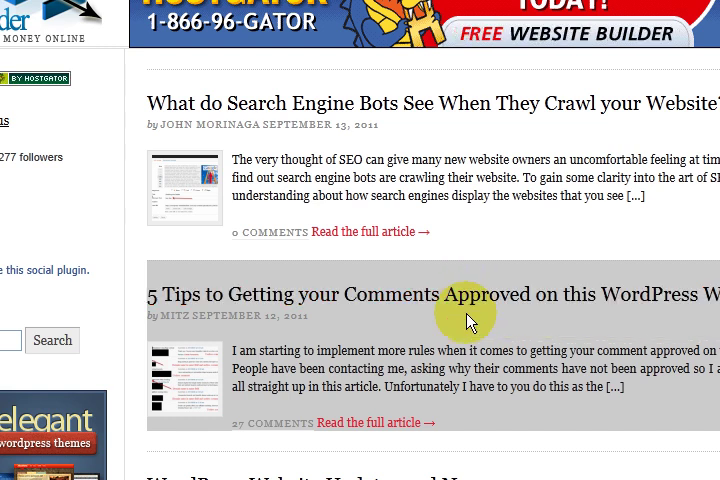
Step: Scroll a live post down to the opt-in box with the ebook image and 'Let me in!' button
scroll(down, 3)
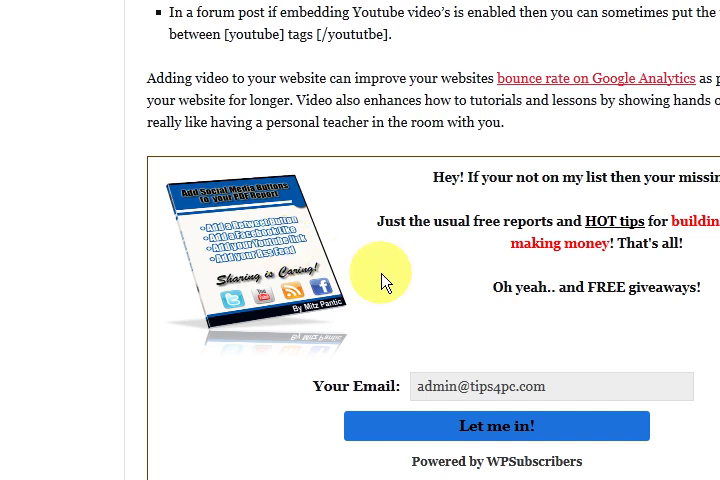
scroll(down, 3)
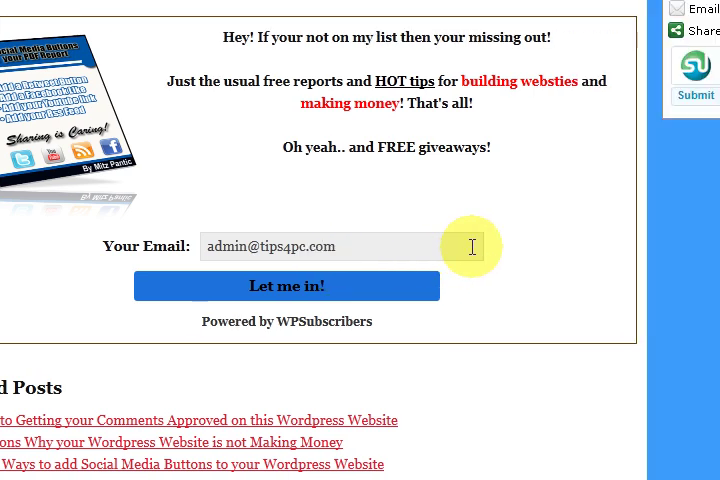
scroll(up, 3)
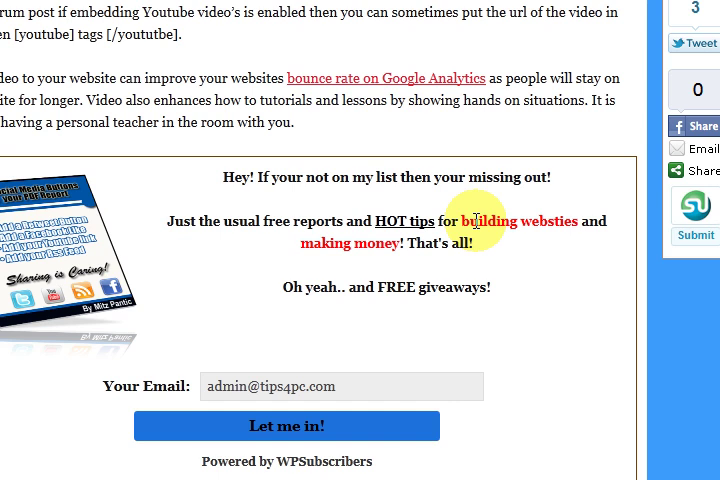
mouse_move(320, 286)
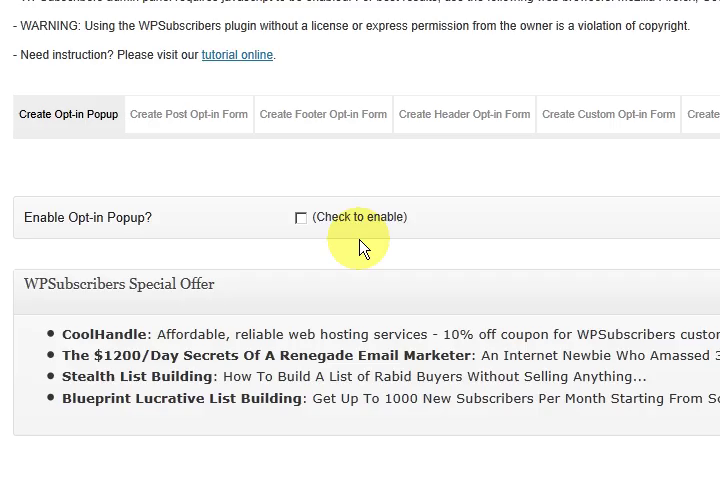
mouse_move(378, 228)
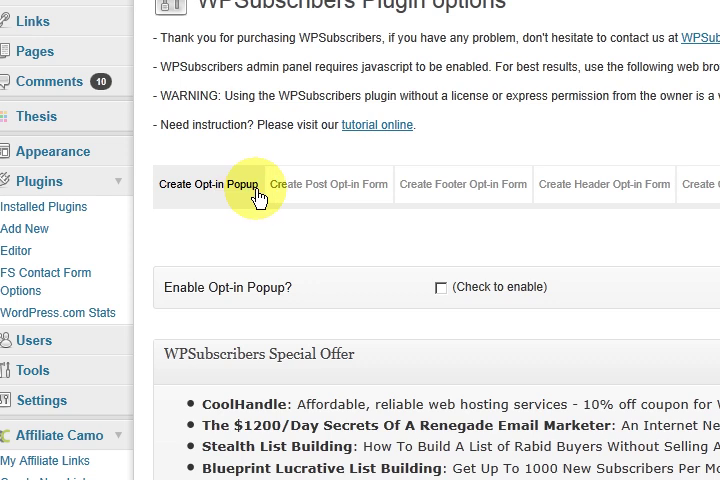
Step: Open the opt-in popup settings and try Templates 5 and 9
click(440, 287)
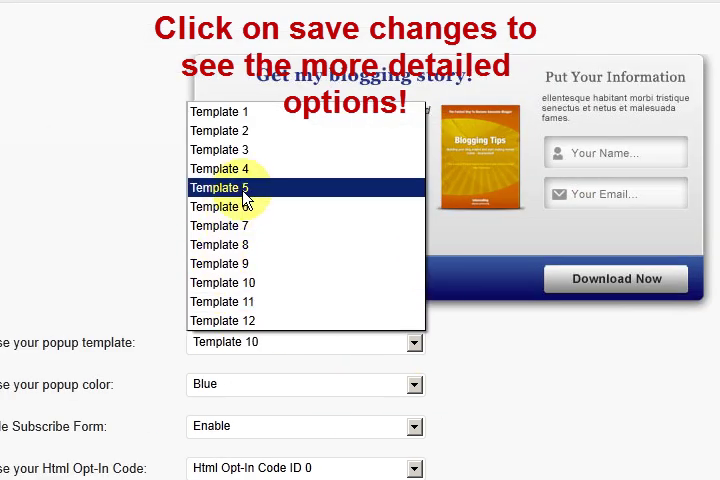
click(220, 188)
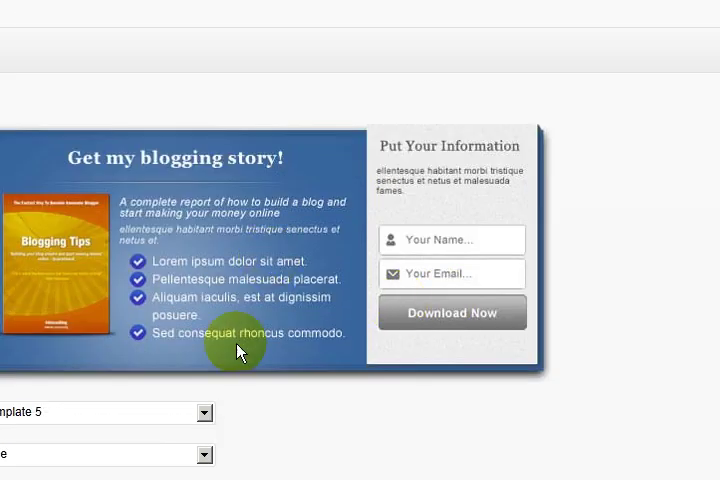
click(100, 412)
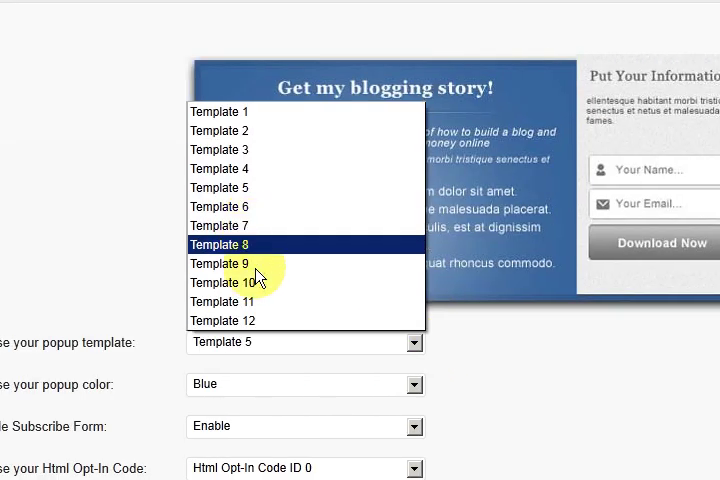
click(219, 263)
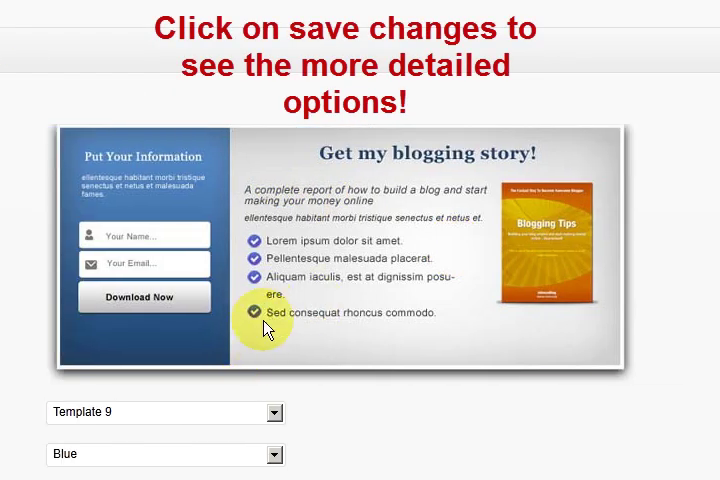
click(263, 327)
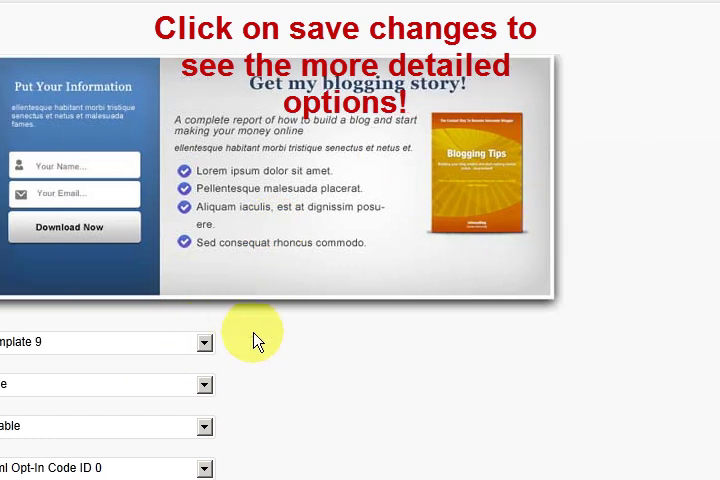
Step: Try Template 11, then settle on Template 12 for the popup
scroll(down, 3)
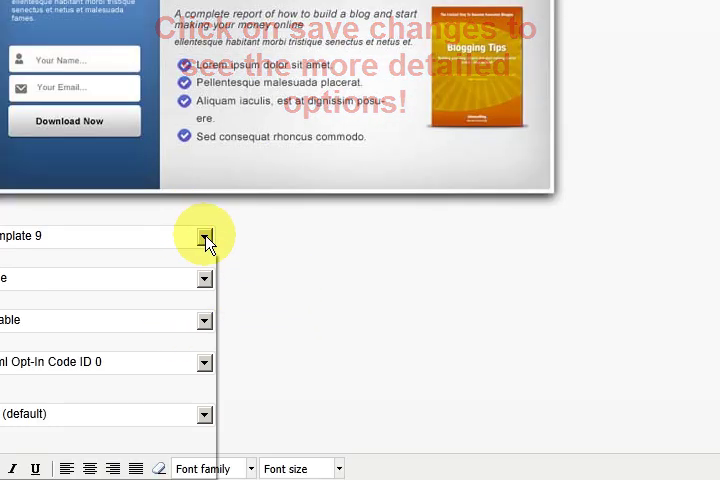
click(204, 236)
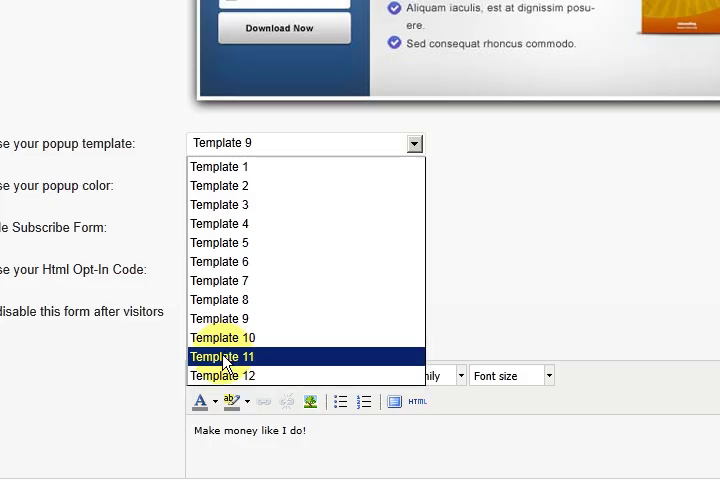
click(222, 356)
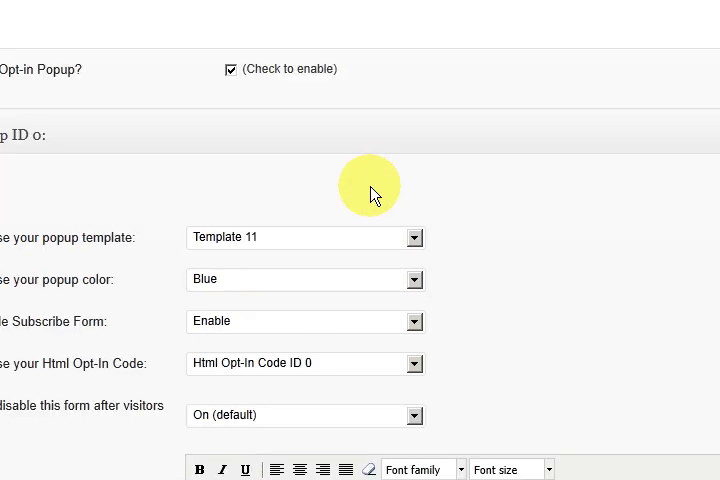
mouse_move(440, 230)
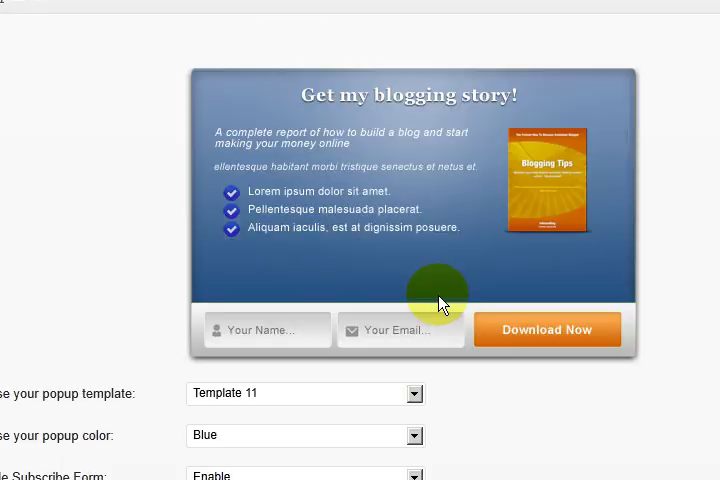
click(414, 323)
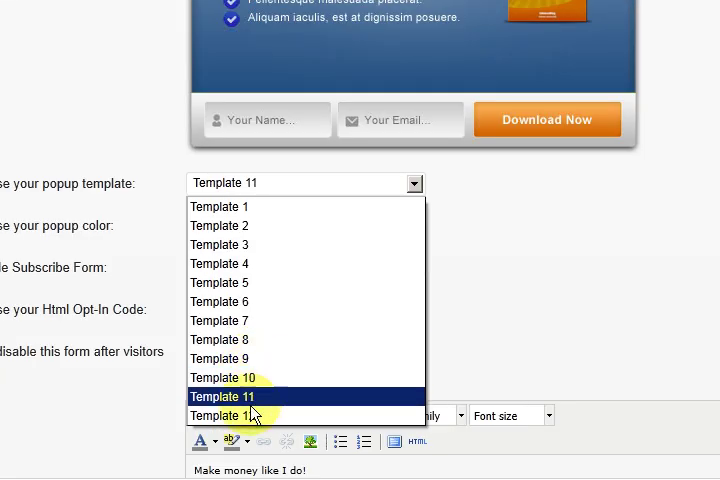
click(219, 416)
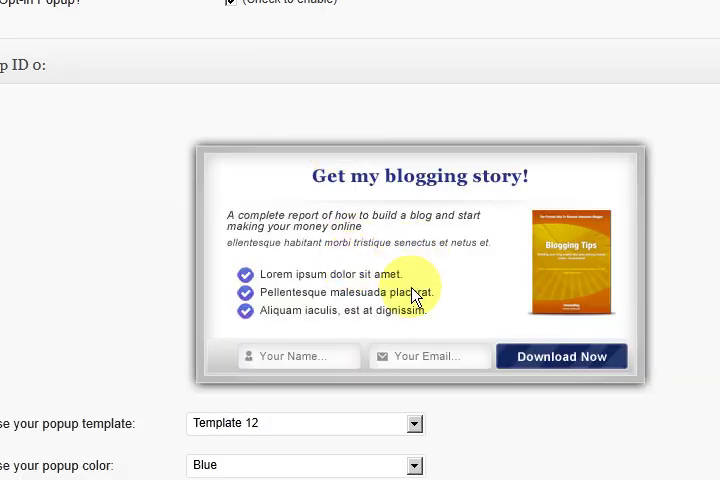
mouse_move(444, 280)
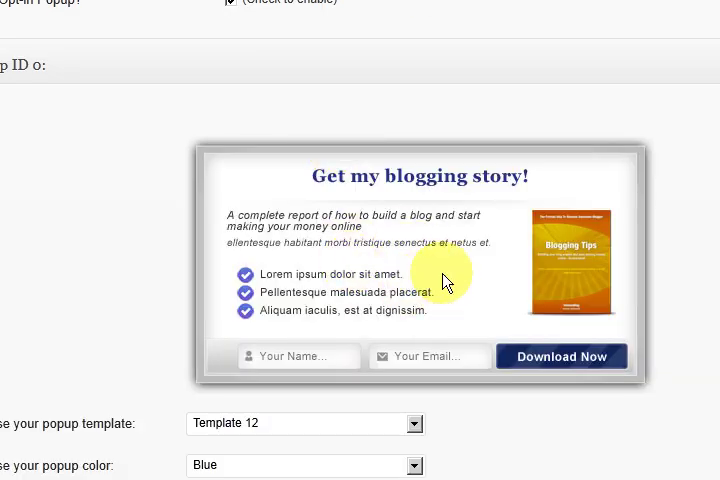
scroll(down, 3)
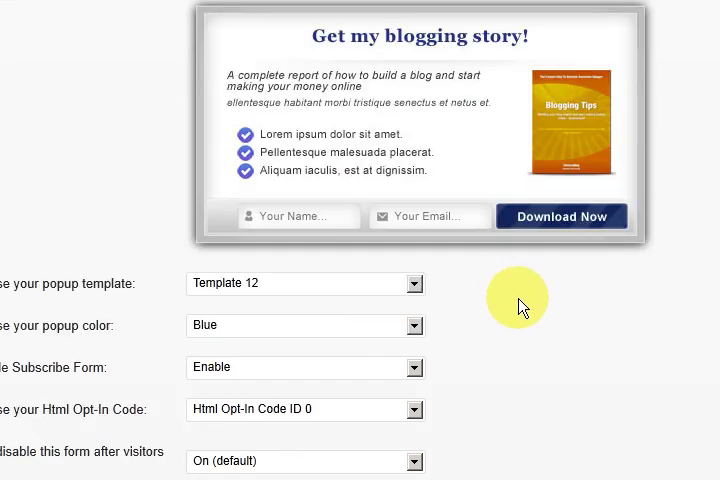
scroll(down, 3)
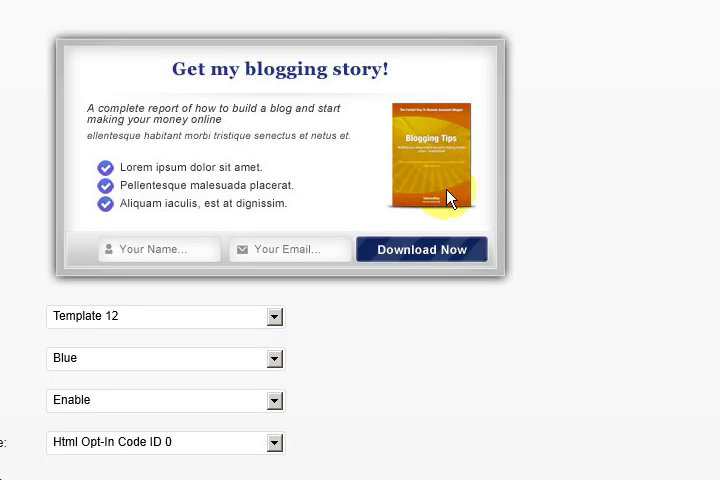
scroll(down, 3)
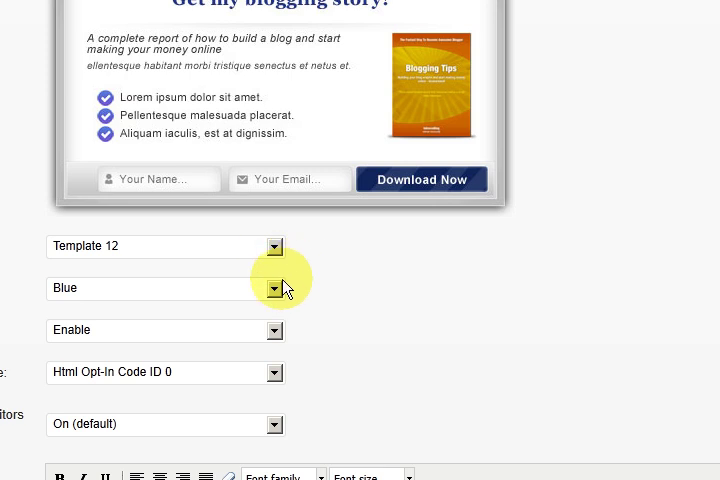
click(276, 288)
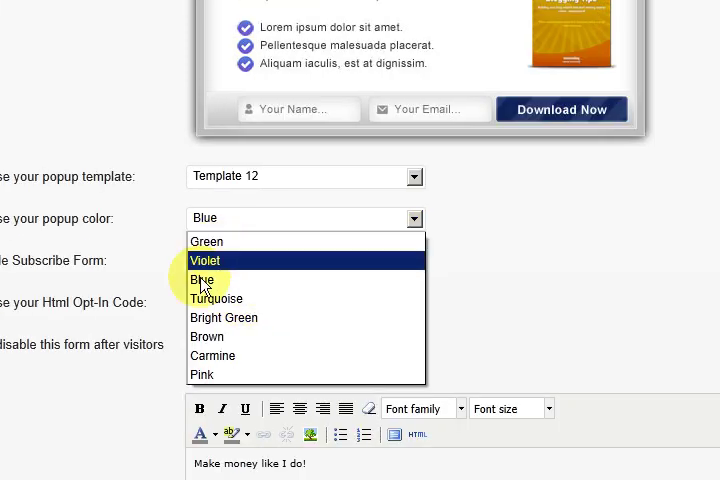
click(205, 280)
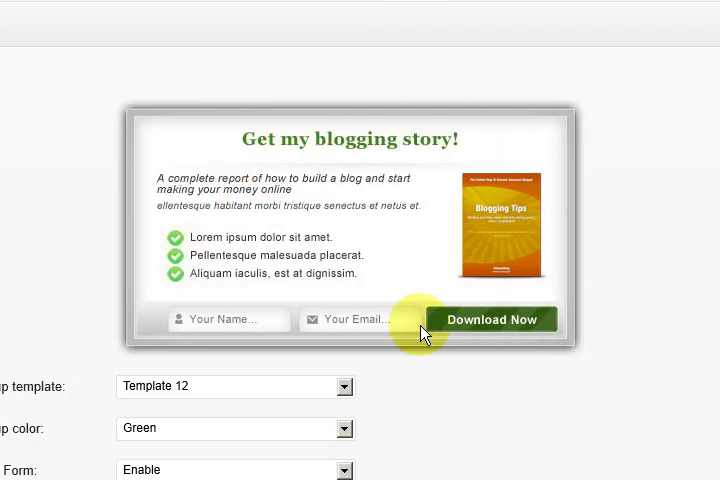
scroll(down, 3)
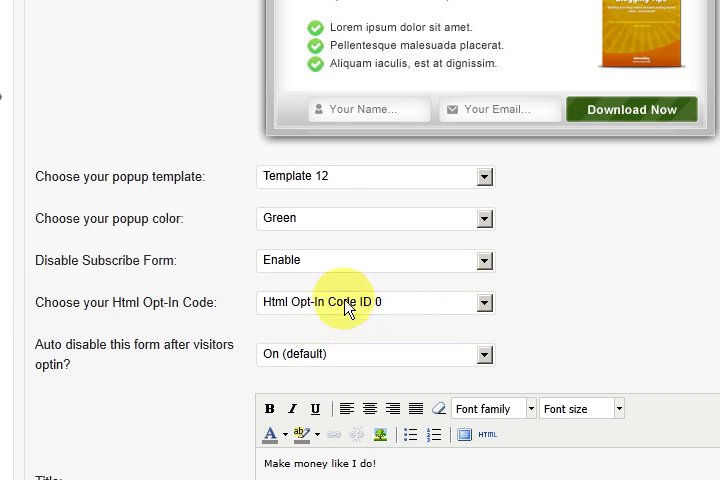
mouse_move(422, 305)
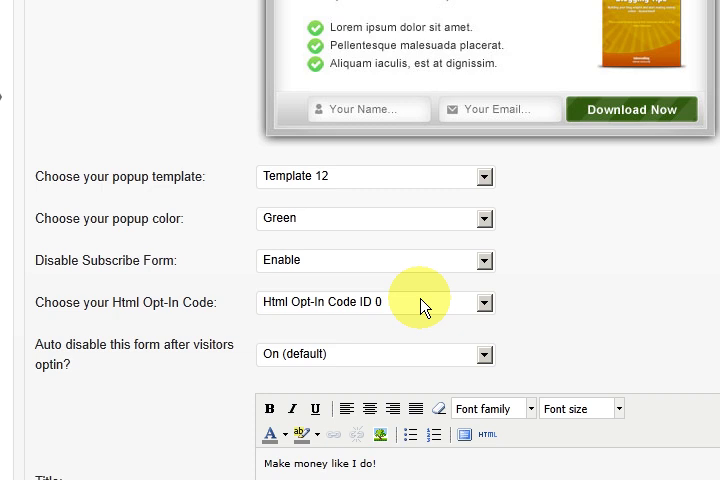
scroll(down, 3)
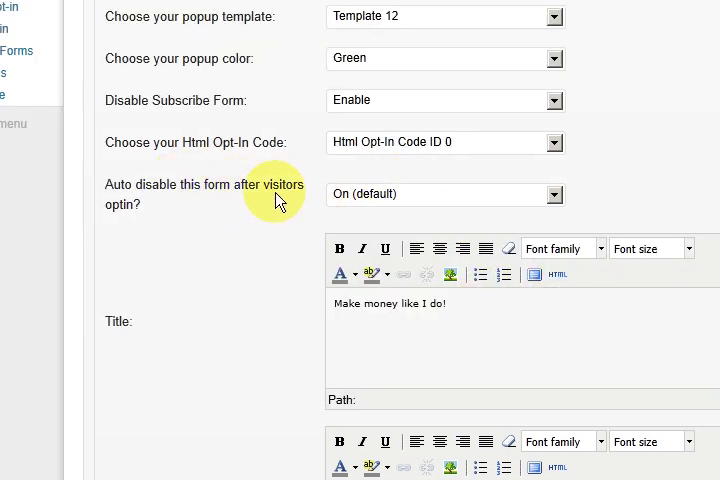
mouse_move(393, 207)
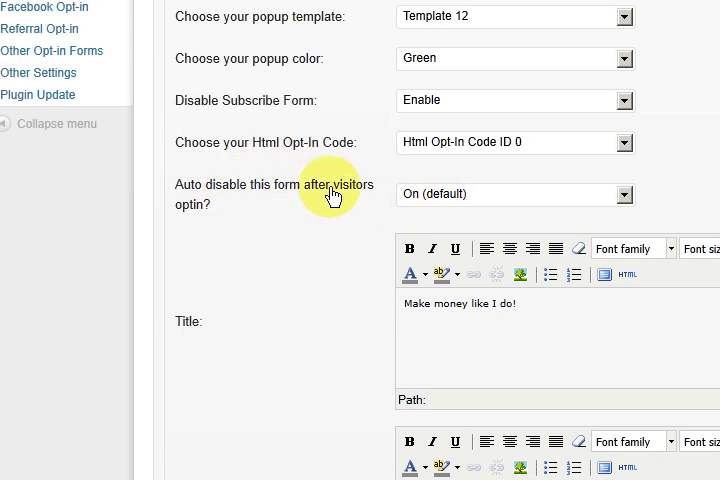
mouse_move(498, 194)
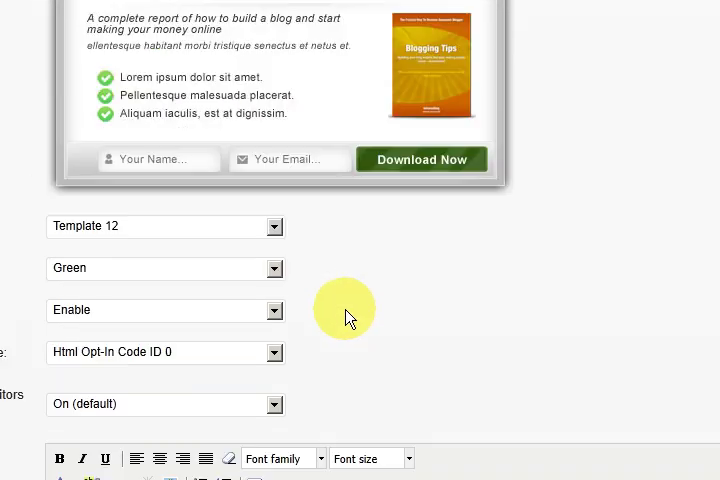
Step: Replace the placeholder first line with the heading 'Signup for my list and get....'
scroll(down, 3)
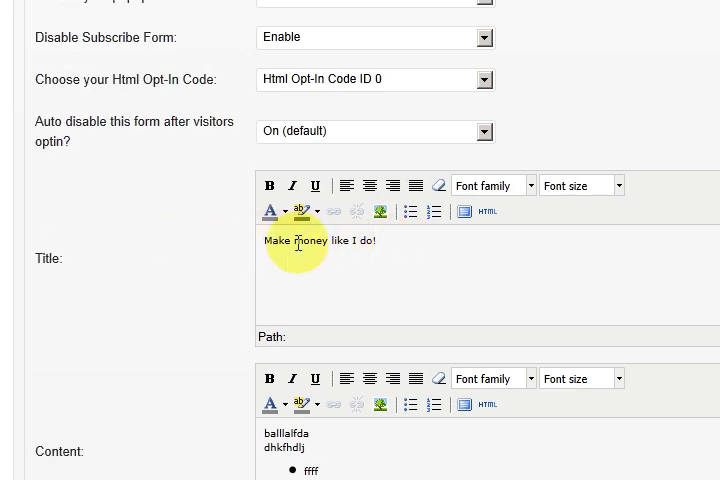
scroll(down, 3)
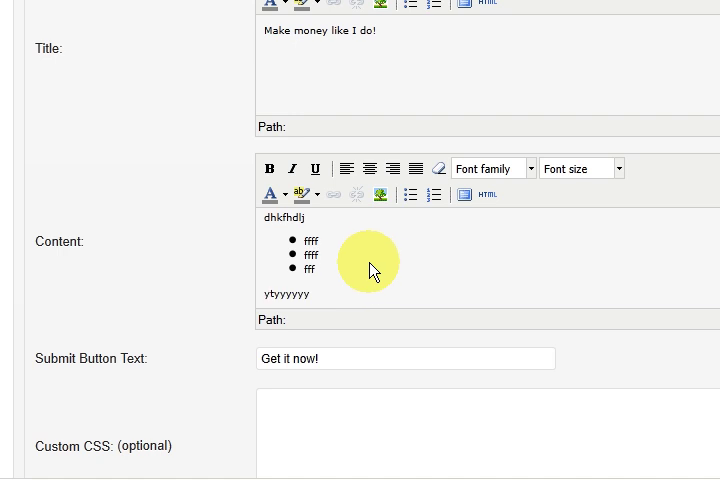
text(balllalfda)
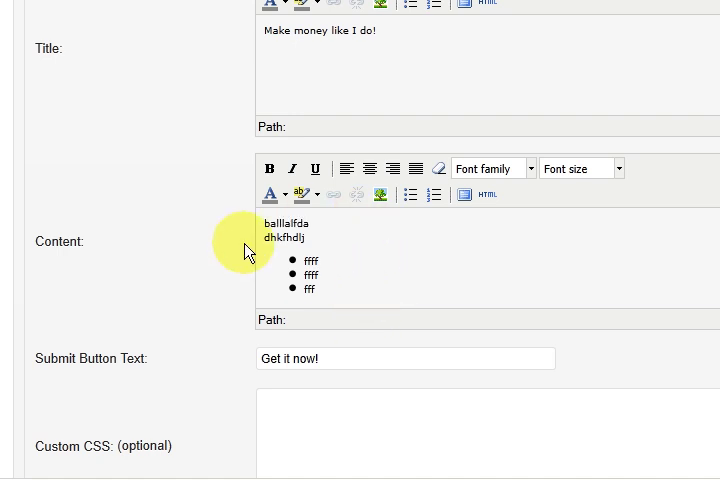
double_click(287, 222)
text(Signup for my)
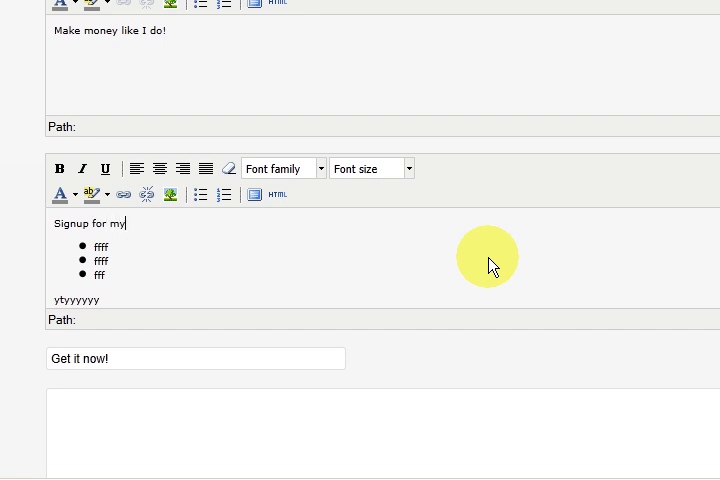
text(list)
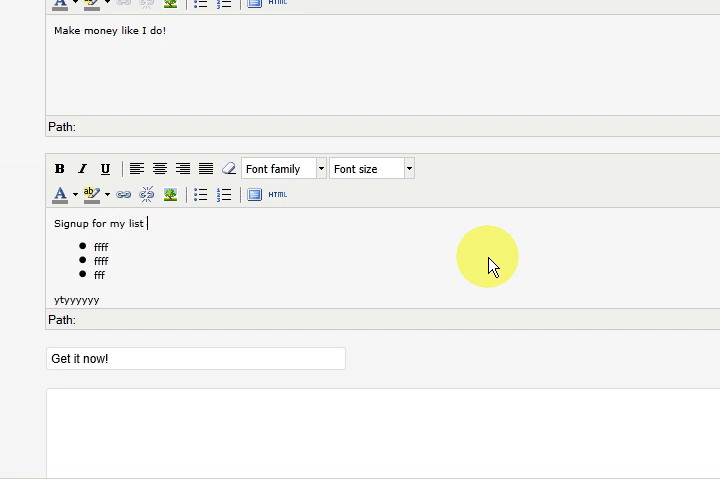
text(and get....)
click(140, 246)
text(Free )
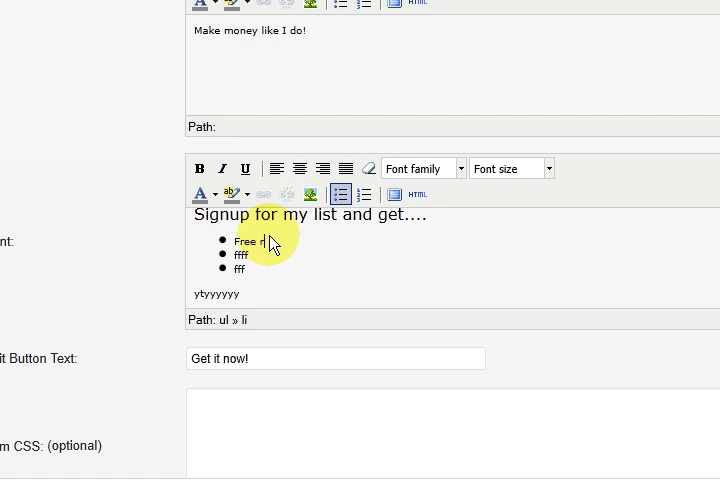
Step: Write the three bullets: Free reports, Free downloads, Free information
text(reports)
click(265, 254)
text(Free)
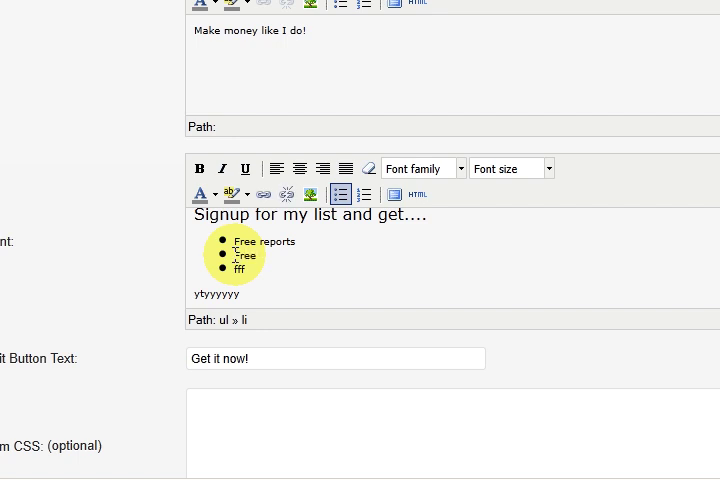
text(downloads)
text(Free informati)
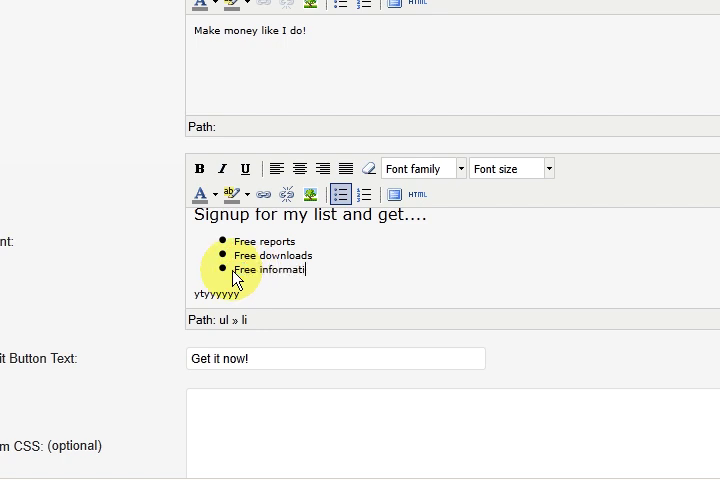
key(Backspace)
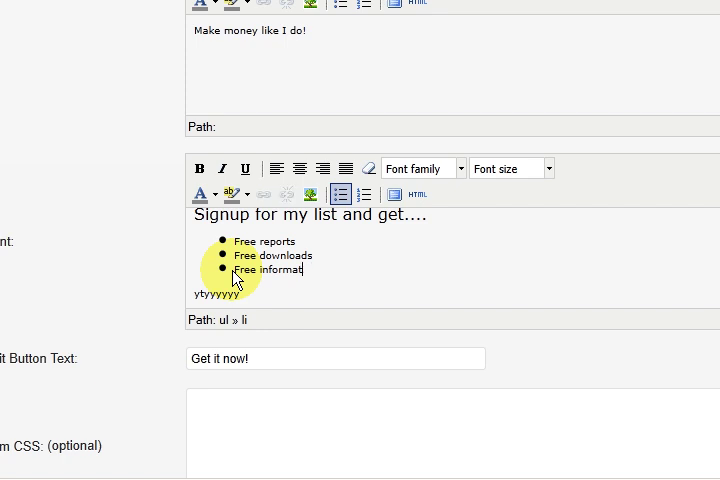
text(ion)
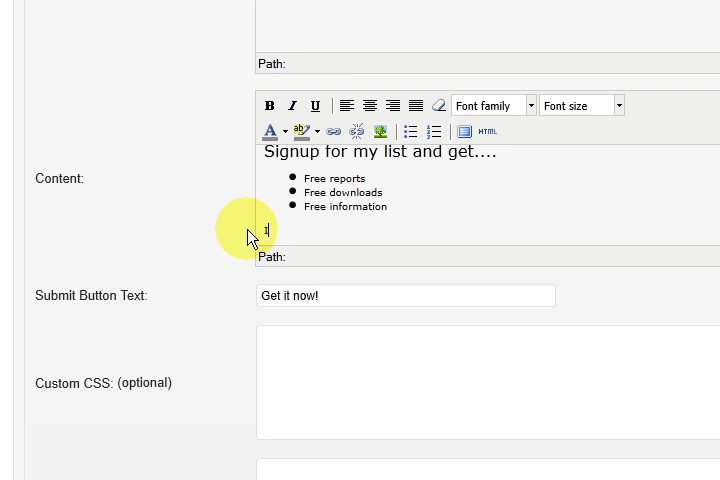
Step: Add the closing line 'I am looking forward to seeing you!'
text(I am look)
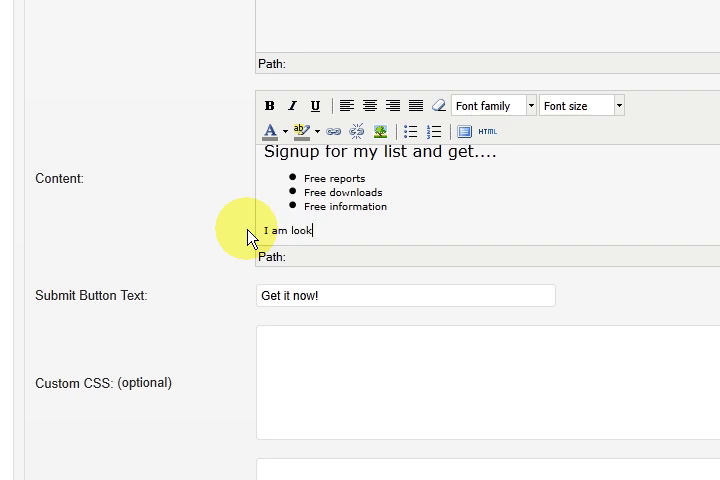
text(ing forwar)
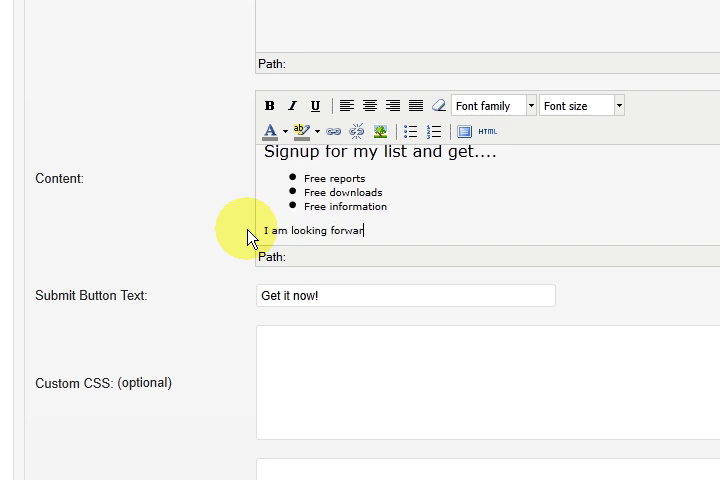
text(d to)
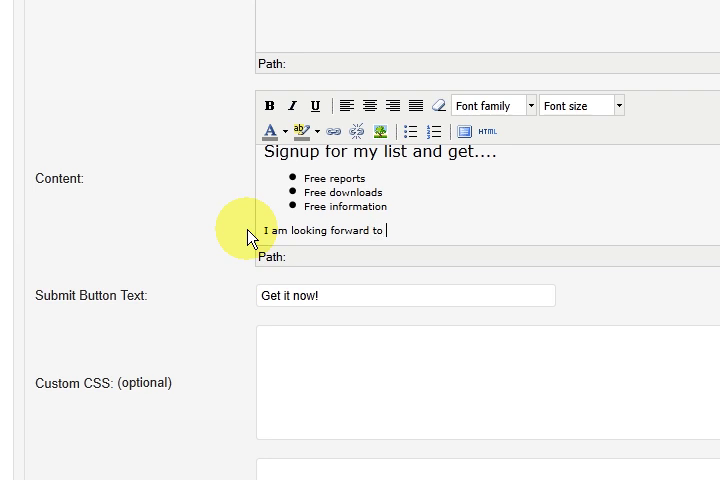
text(seeing you!)
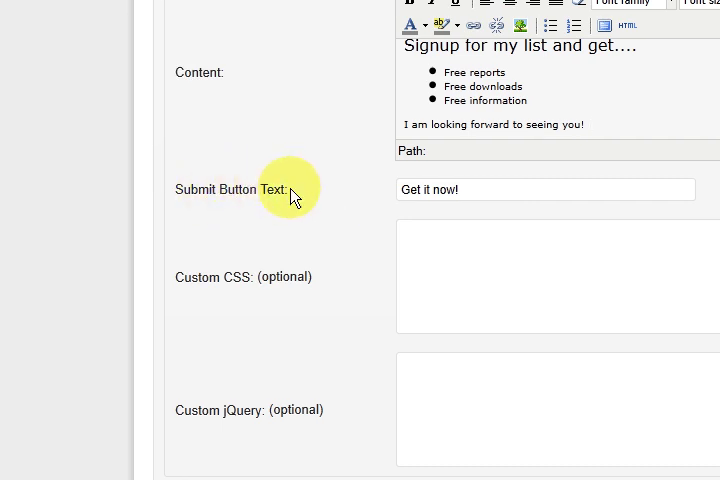
scroll(down, 3)
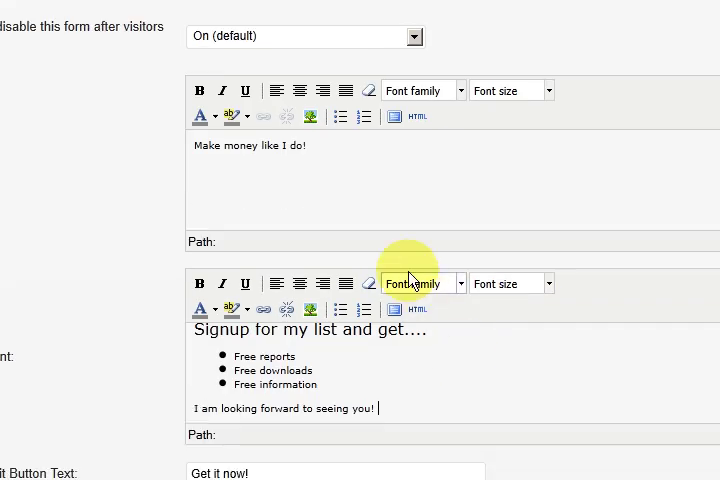
mouse_move(432, 185)
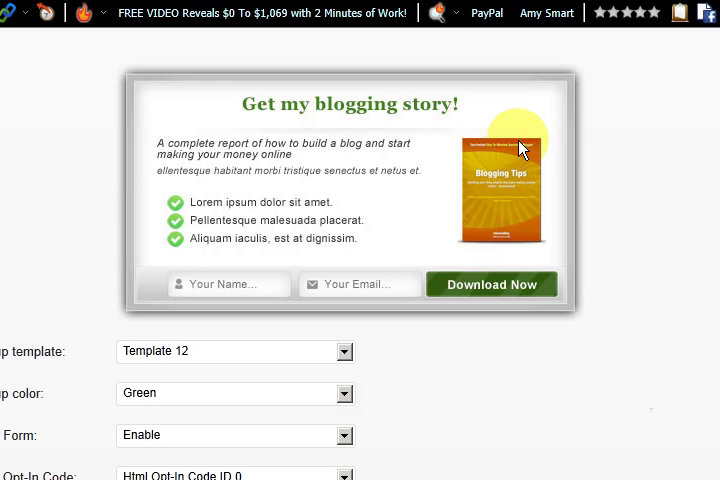
scroll(down, 3)
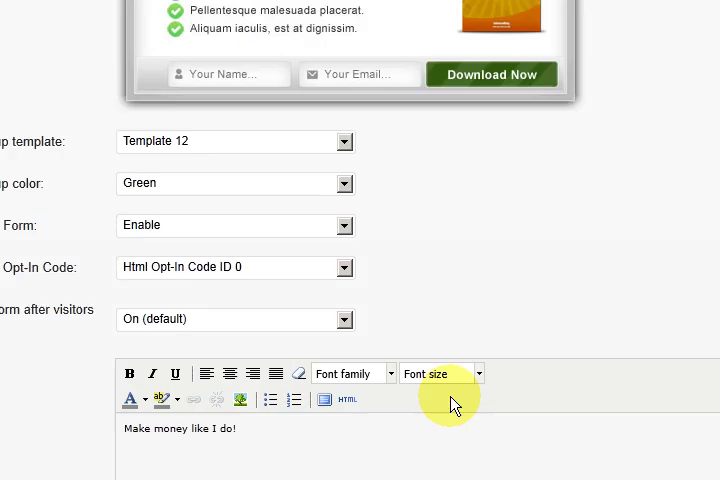
scroll(down, 3)
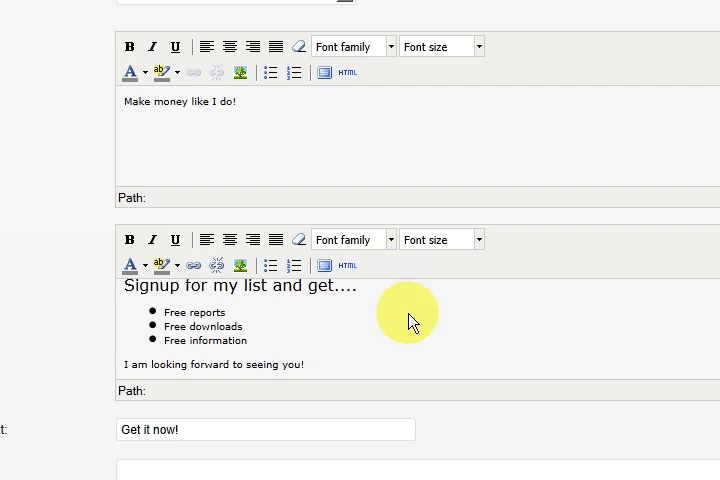
Step: Switch to the live blog and scroll the posts to the SEO mistakes article
click(270, 52)
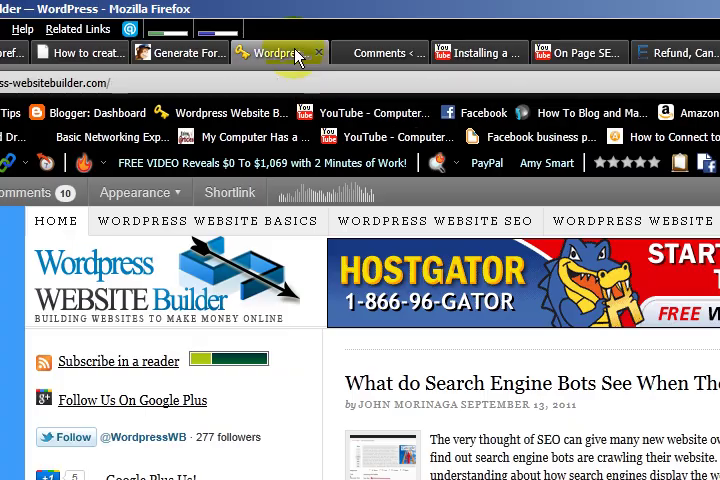
scroll(down, 3)
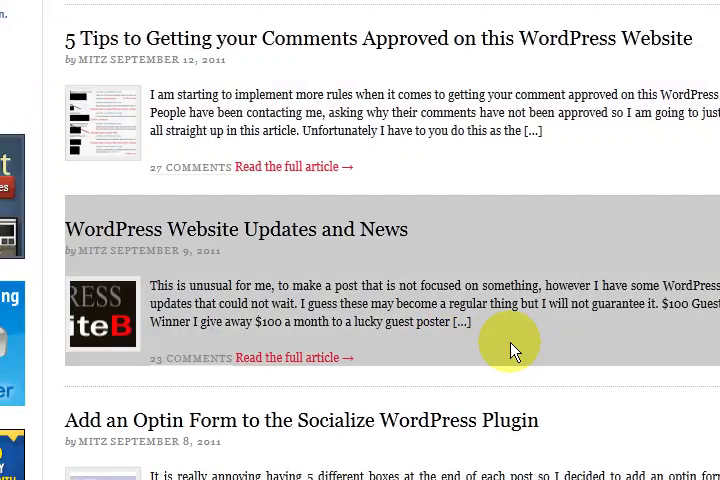
scroll(down, 3)
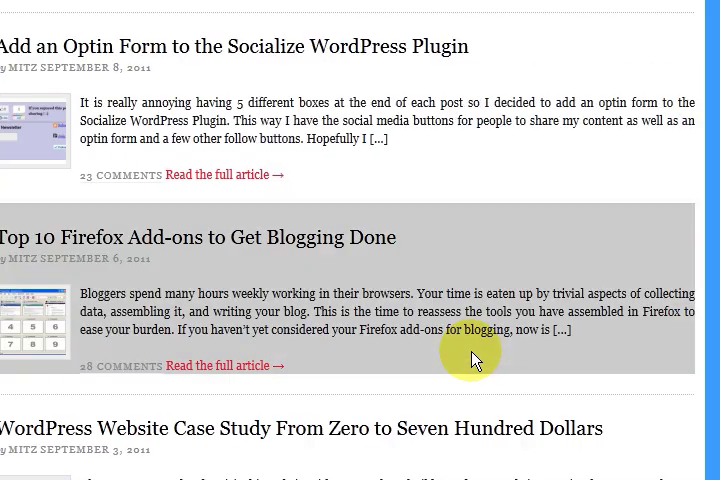
scroll(down, 3)
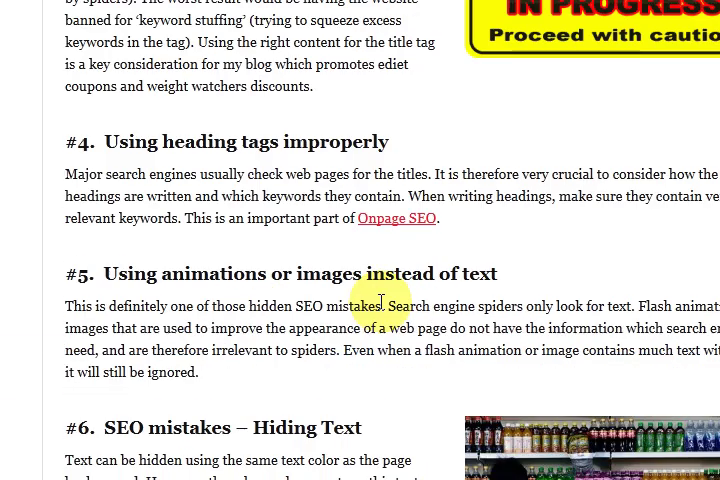
scroll(up, 3)
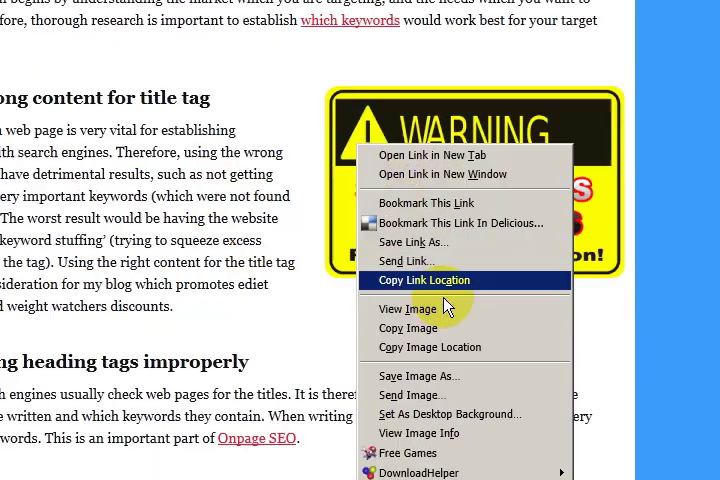
mouse_move(430, 347)
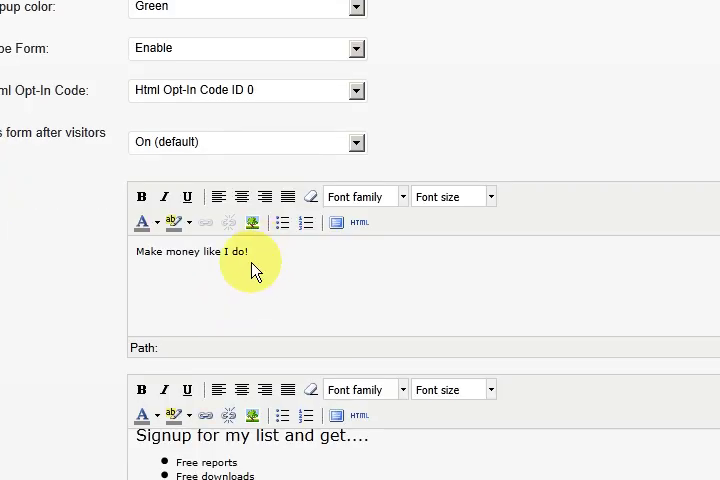
Step: Insert a right-aligned, 200-pixel-wide image into the popup content, skipping the image description
scroll(down, 3)
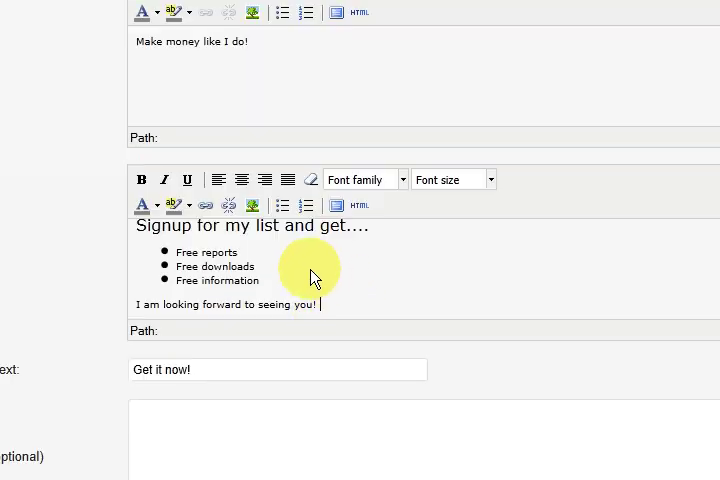
mouse_move(220, 210)
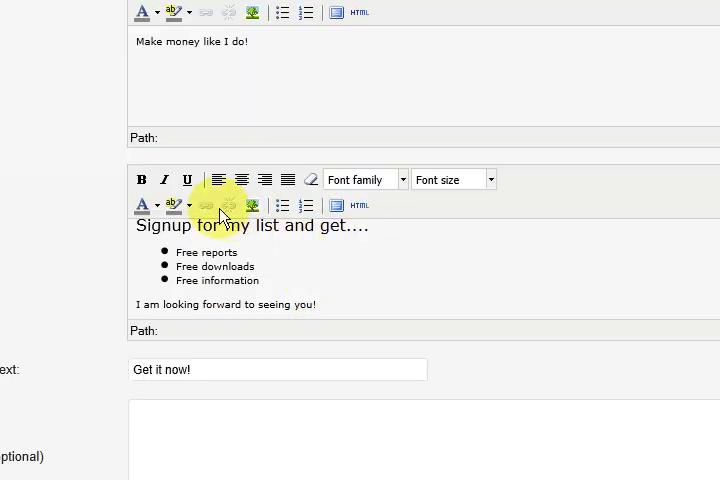
click(252, 205)
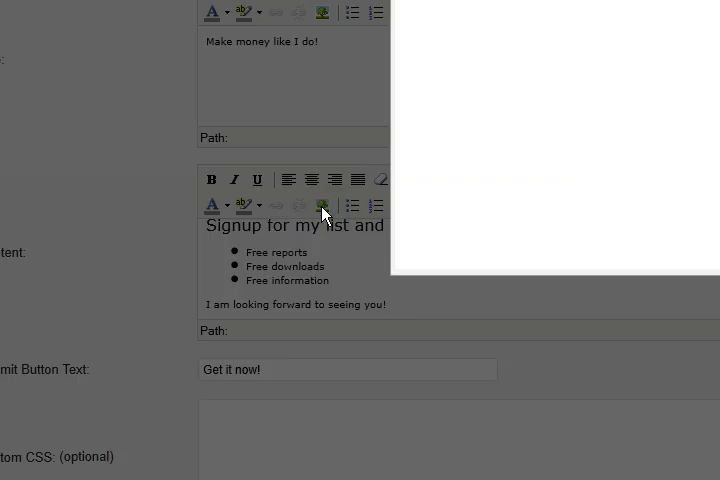
click(322, 206)
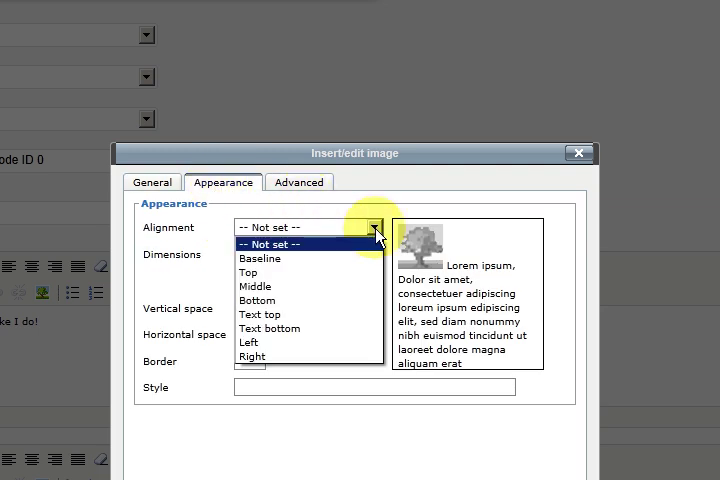
mouse_move(256, 300)
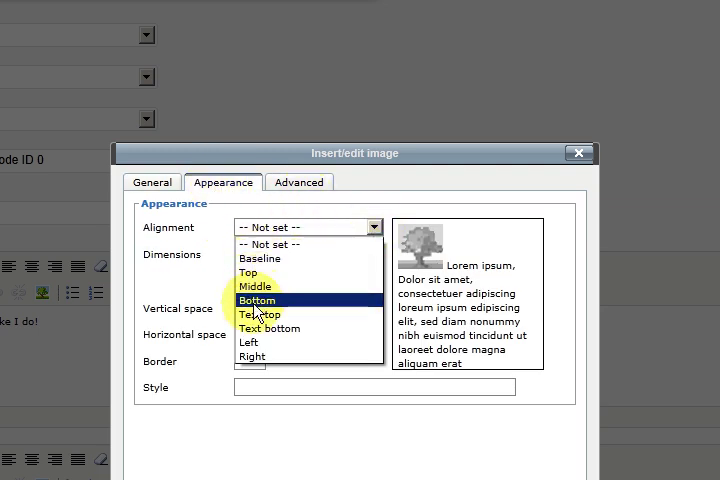
click(251, 356)
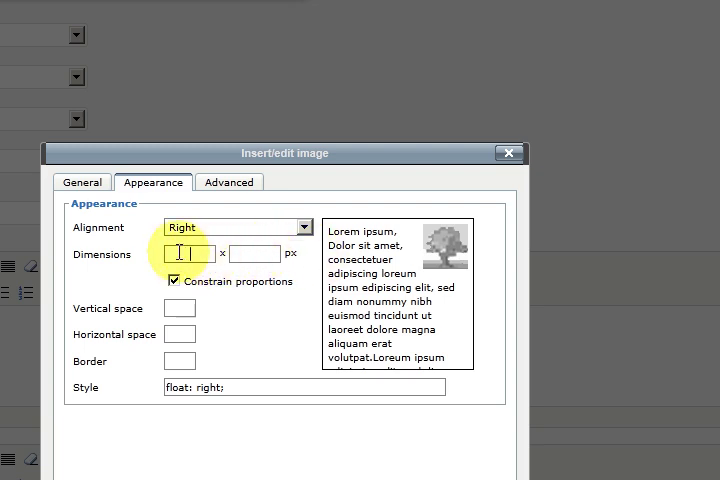
text(200)
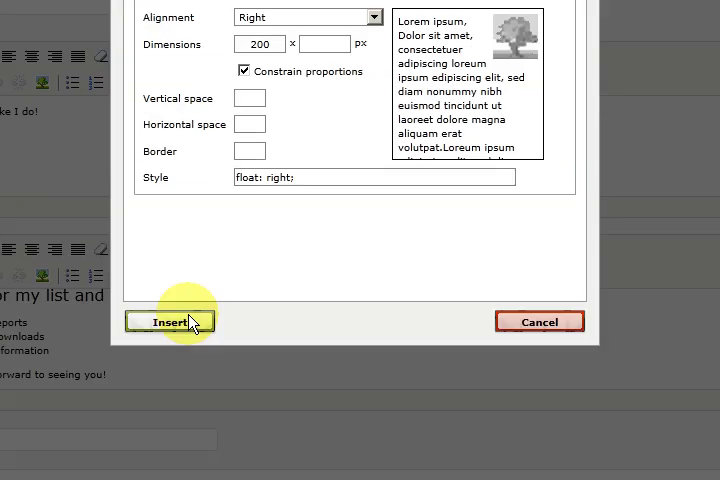
click(169, 321)
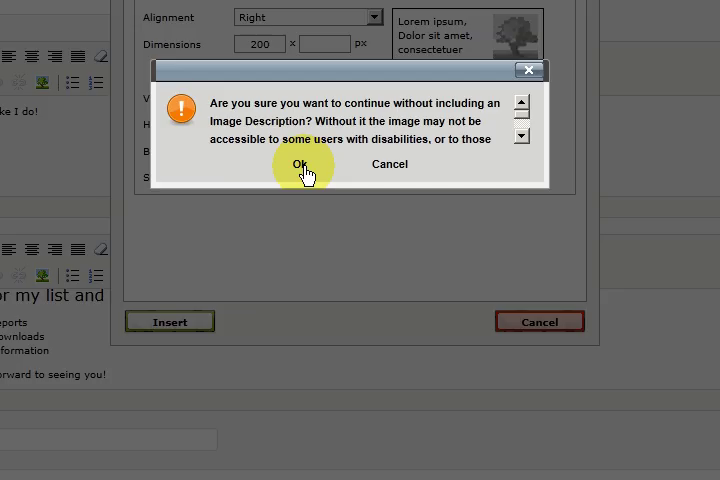
click(300, 164)
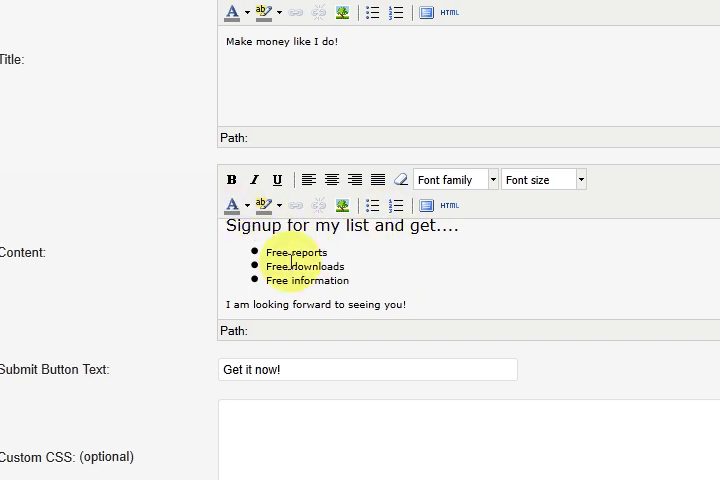
Step: Scroll to the bottom of the WPSubscribers settings and save changes
scroll(down, 3)
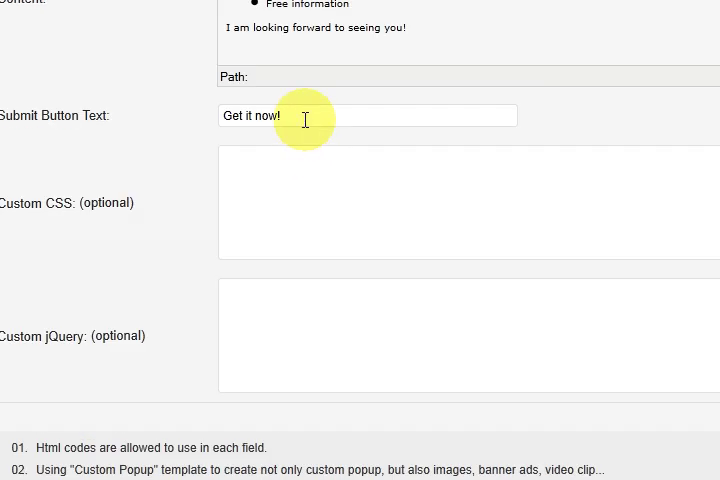
scroll(down, 3)
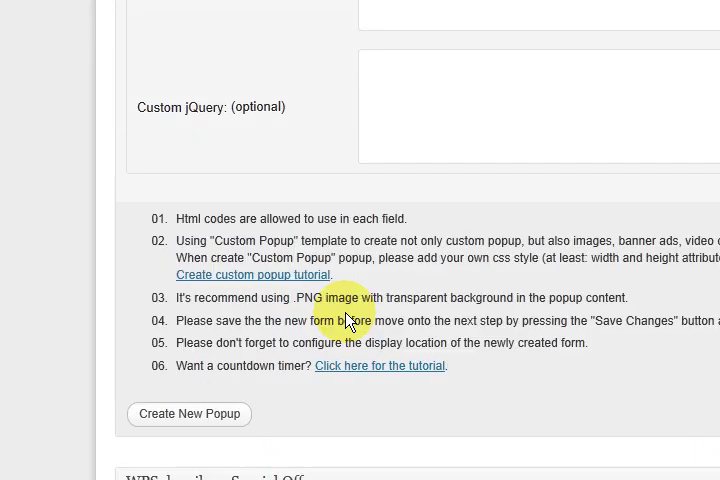
scroll(down, 3)
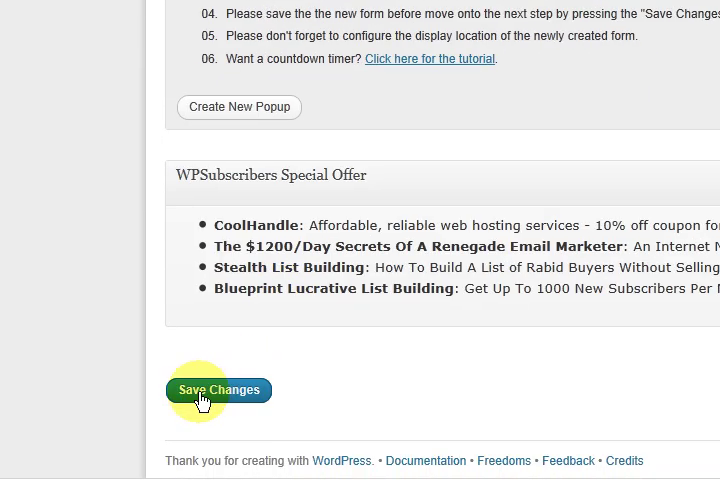
click(219, 390)
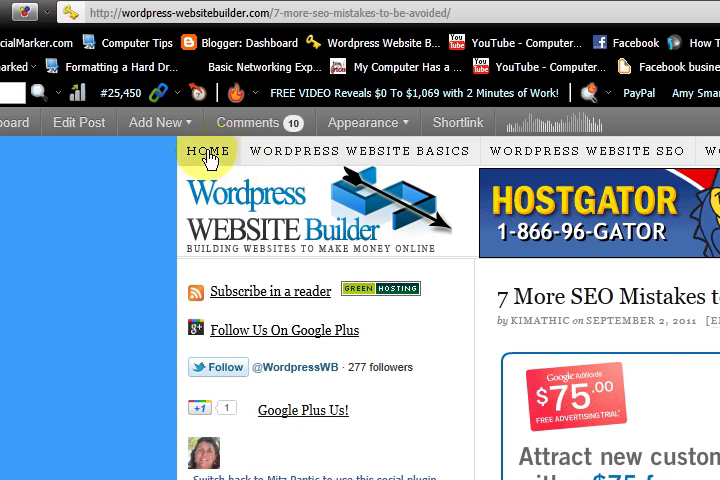
Step: Scroll the live site until the green 'Make money like I do!' popup appears, then close it
scroll(down, 3)
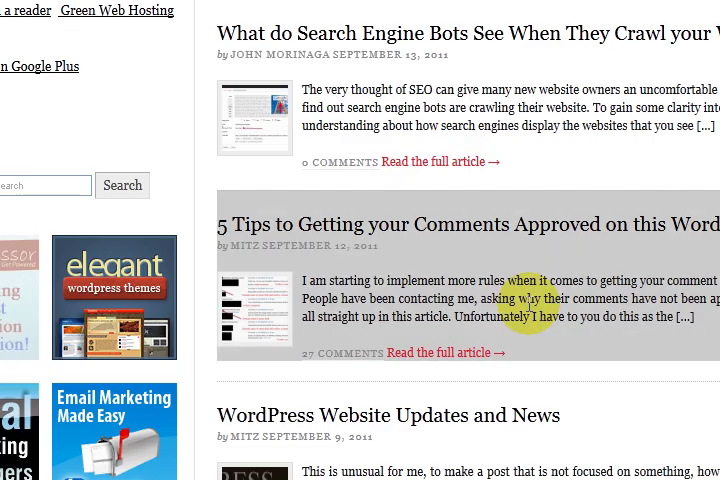
scroll(down, 3)
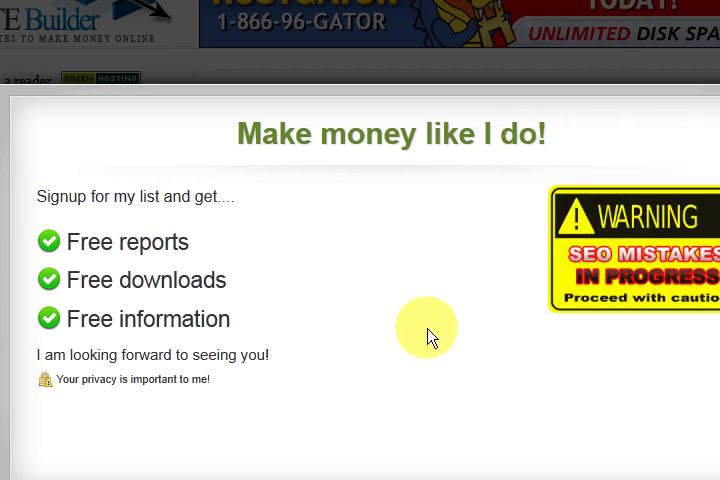
scroll(down, 3)
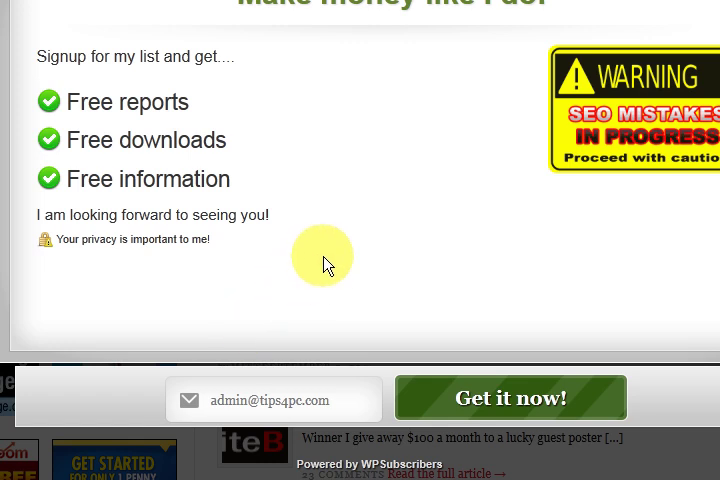
scroll(down, 3)
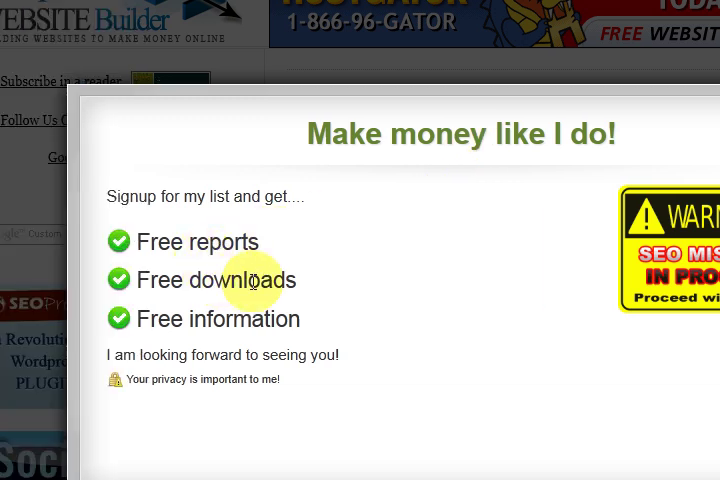
mouse_move(255, 243)
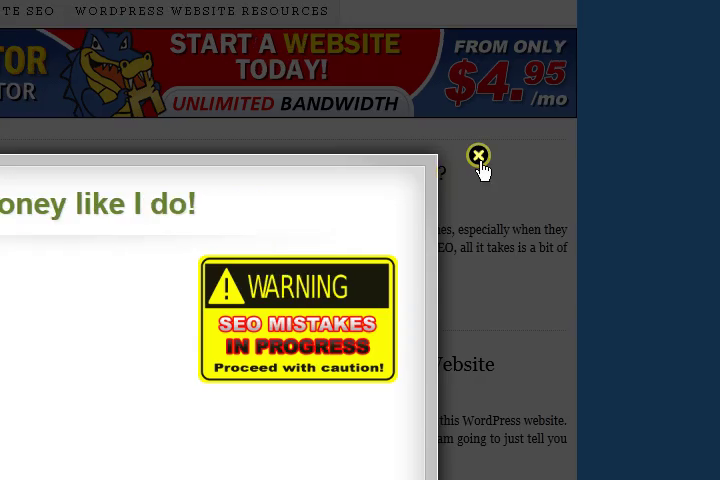
click(478, 155)
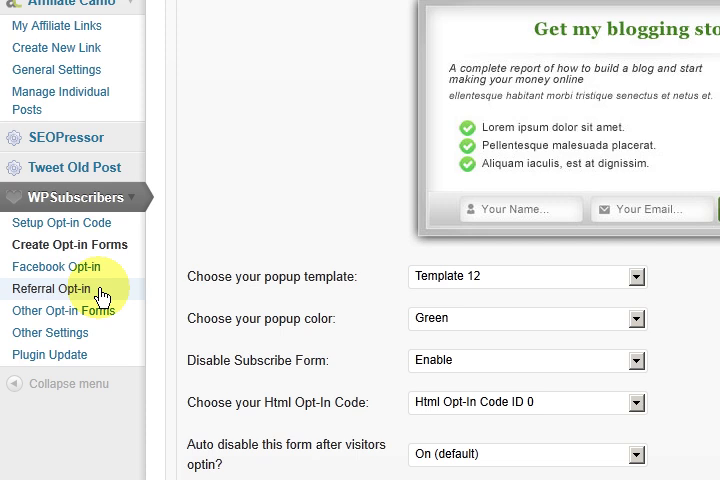
mouse_move(57, 275)
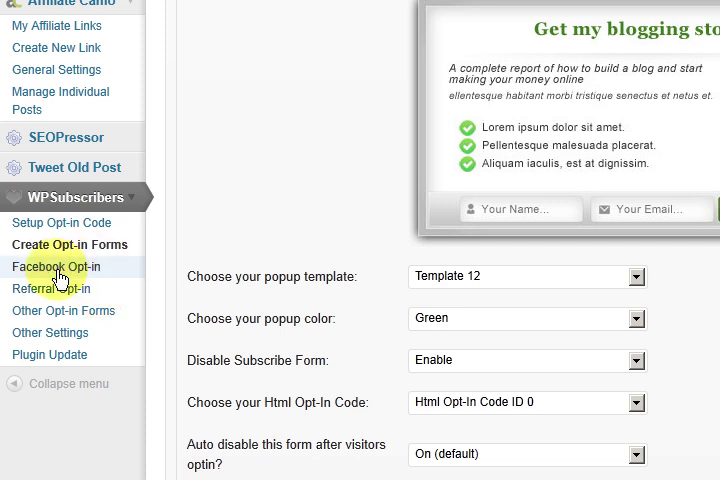
mouse_move(73, 278)
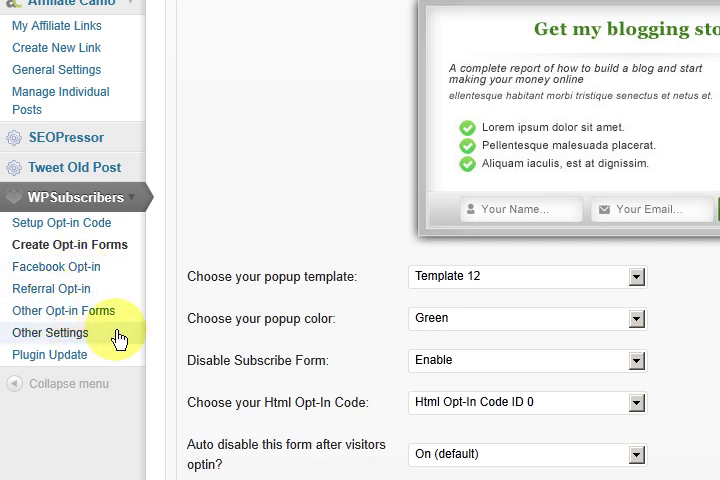
mouse_move(120, 289)
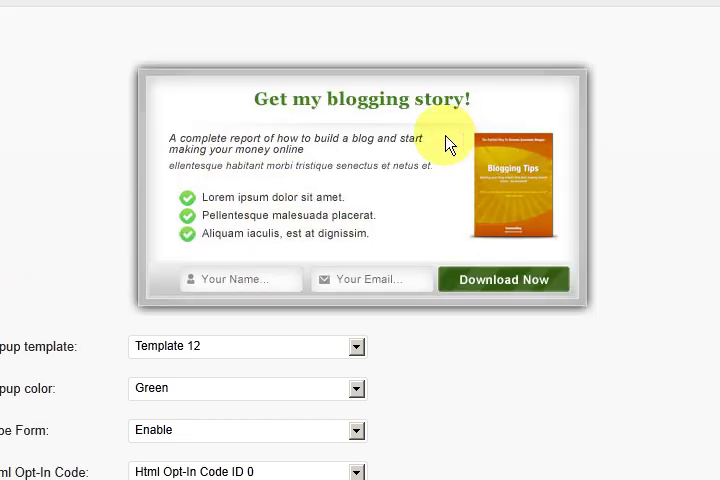
Step: Scroll down to the green Template 12 'Get my blogging story!' popup preview
scroll(down, 3)
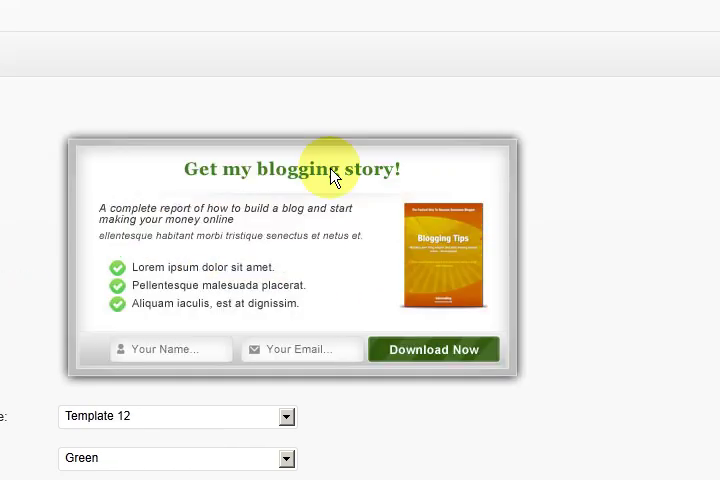
mouse_move(445, 217)
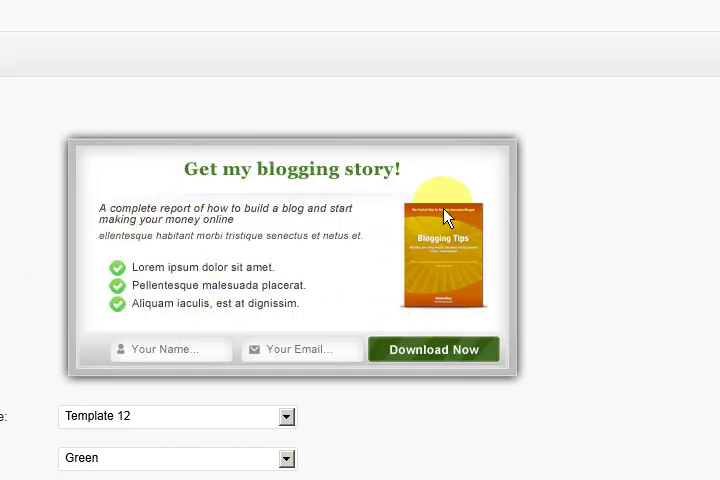